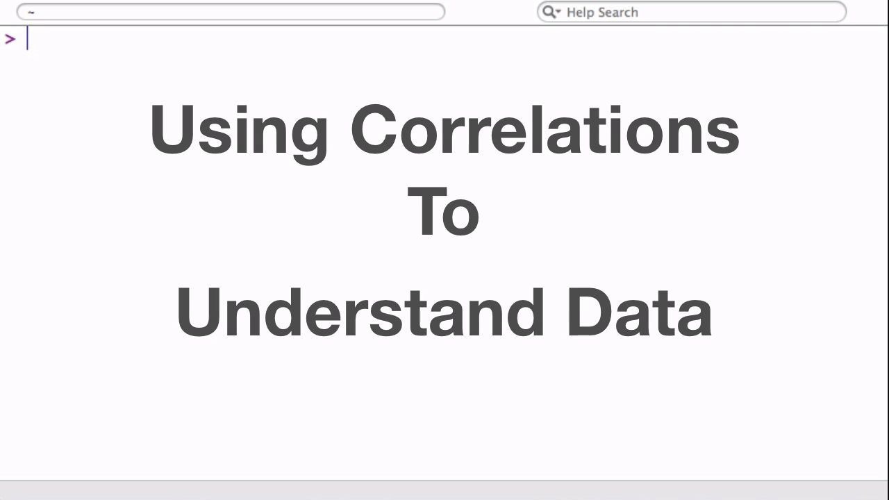
Enter ?cor to show the help page for the cor correlation function.
{"action": "type", "text": "?cor"}
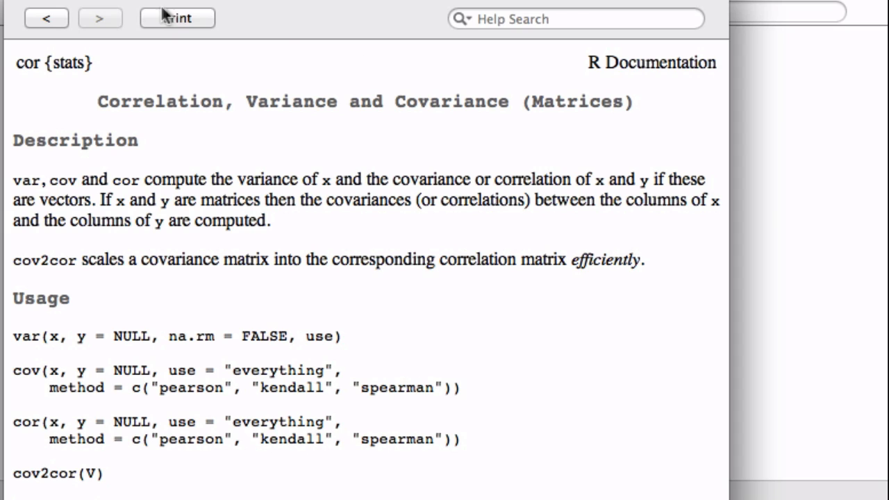
{"action": "mouse_move", "coordinate": [374, 168]}
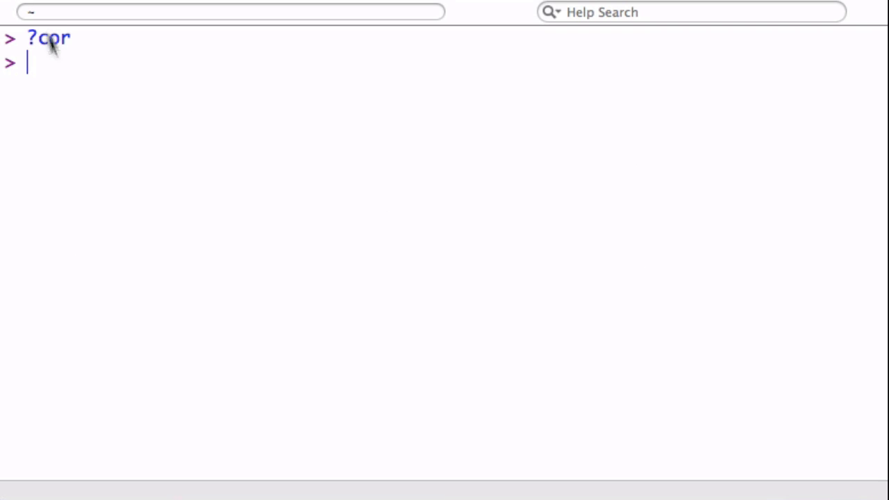
Correlate 1:5 with 1:5, 5:1, c(1,2,3,4,4) and c(1,2,3,1,4), giving 1, -1, 0.97, 0.61.
{"action": "type", "text": "co"}
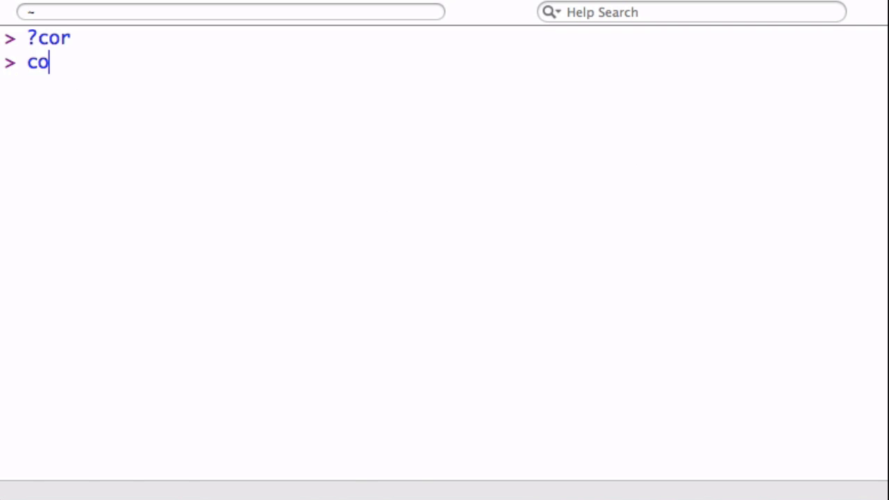
{"action": "type", "text": "r(1:5)"}
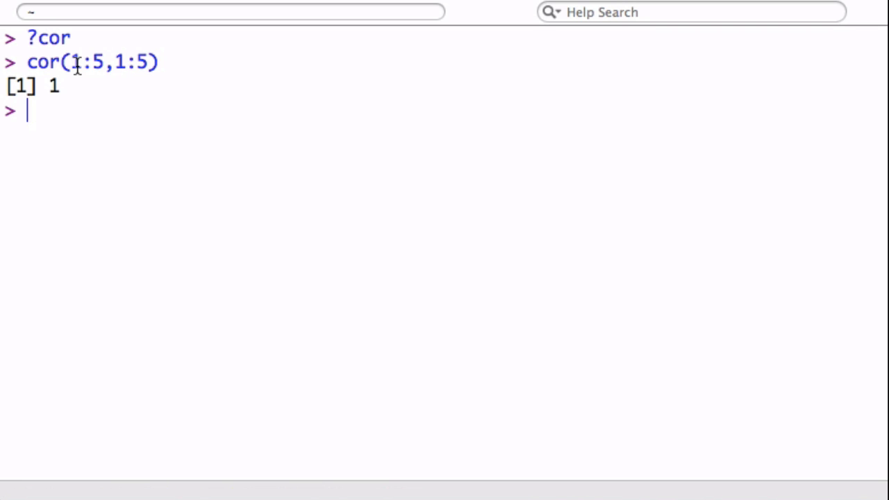
{"action": "mouse_move", "coordinate": [135, 62]}
{"action": "type", "text": "cor(1:5,1:5"}
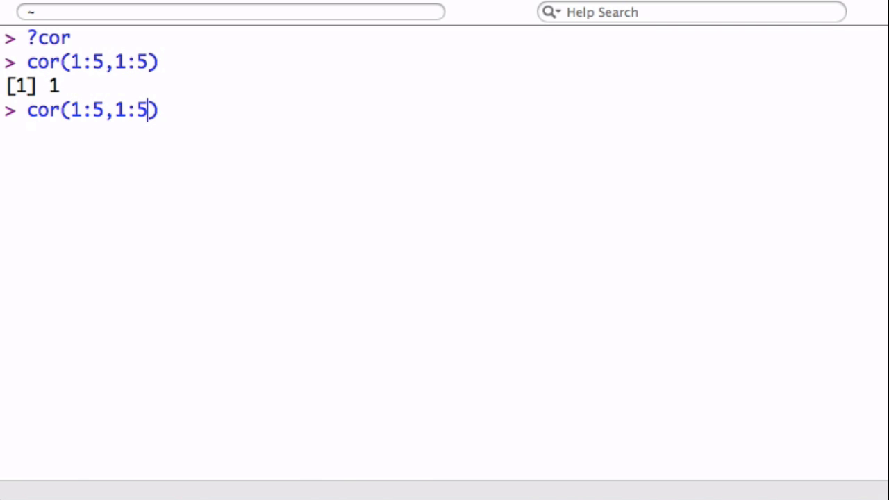
{"action": "type", "text": "5:1"}
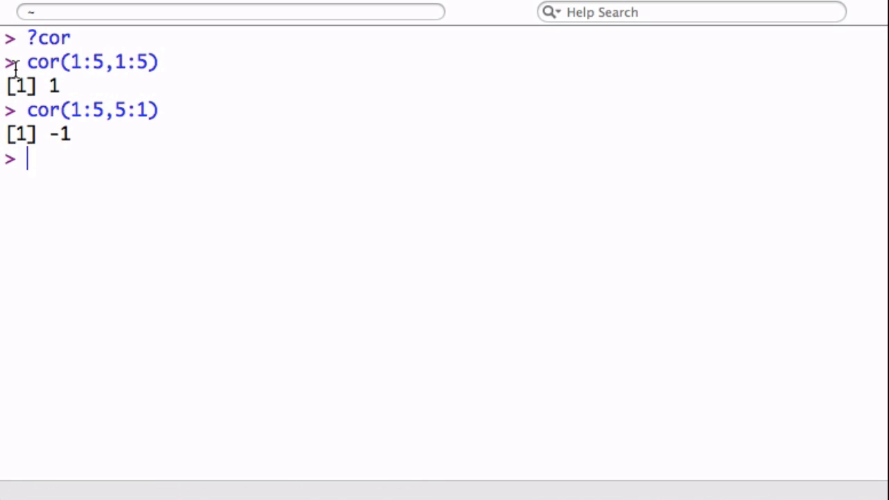
{"action": "mouse_move", "coordinate": [83, 159]}
{"action": "type", "text": "cor(1:5,c("}
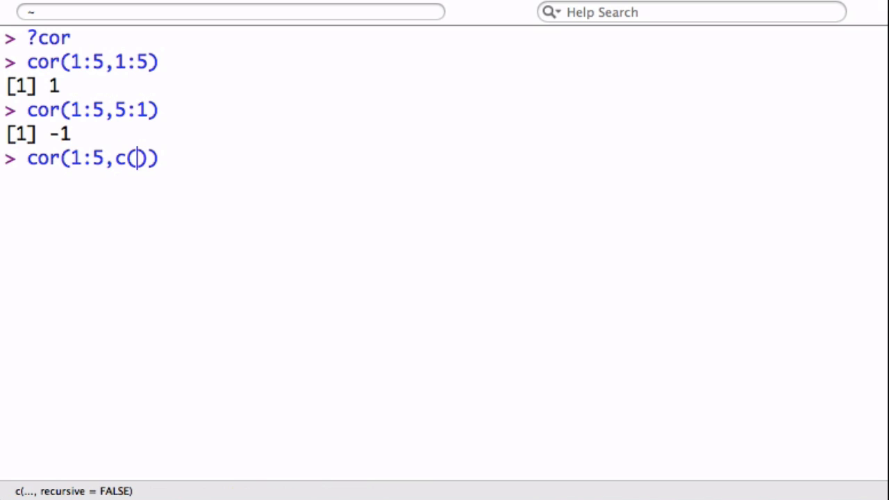
{"action": "type", "text": "1,2,3,4,4"}
{"action": "type", "text": "cor(1:5,c(1,2,3,1,4))"}
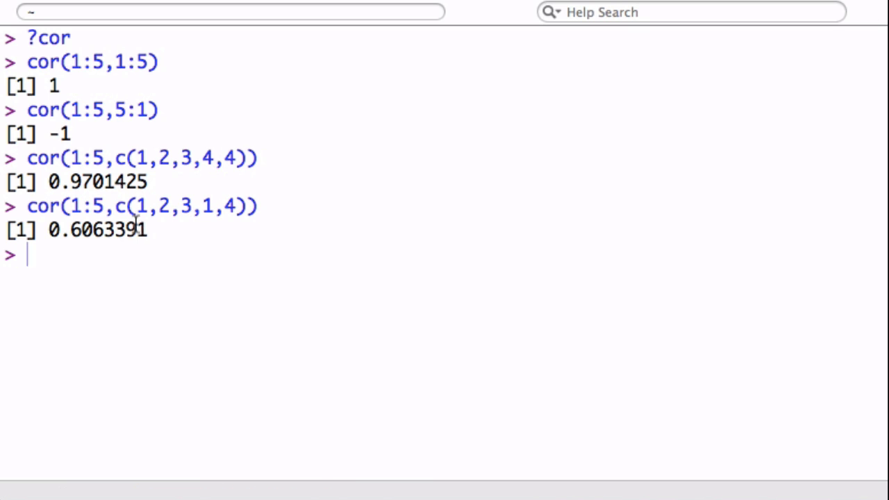
{"action": "mouse_move", "coordinate": [146, 250]}
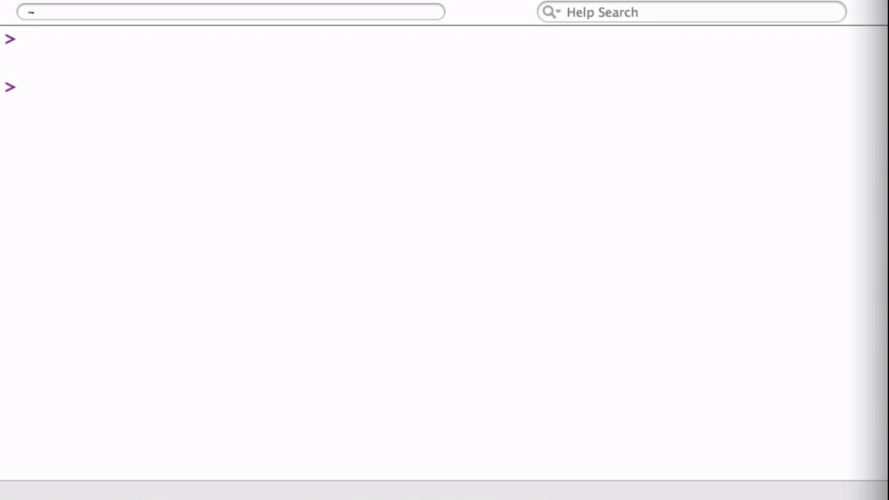
Load RCurl, fetch the UCI adult.data URL into x, and read it into adults.
{"action": "type", "text": "library(RCurl)"}
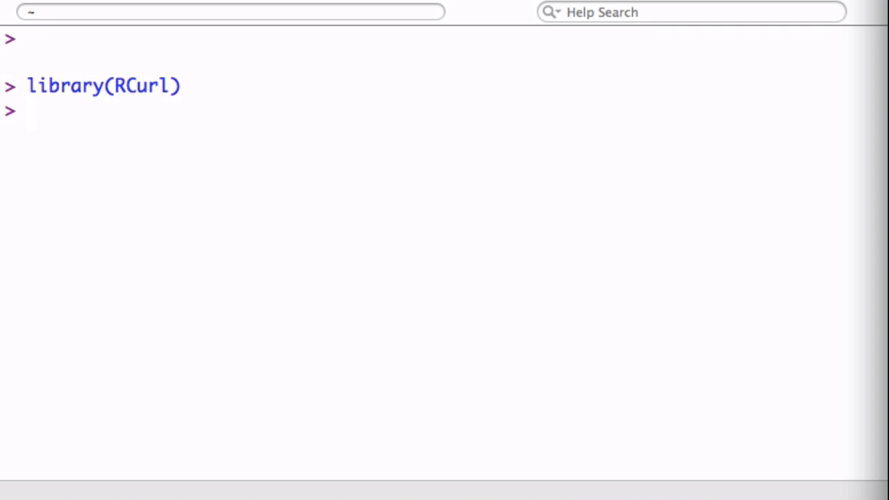
{"action": "type", "text": "urlfile <- 'https://archive.ics.uci.edu/ml/machine-learning-databases/adult/adult.data'"}
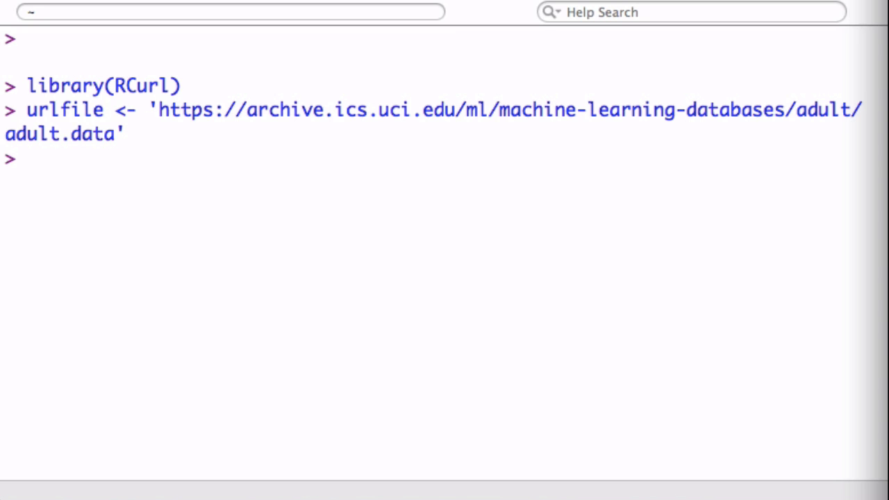
{"action": "type", "text": "x <- getURL(urlfile, ssl.verifypeer = FALSE)"}
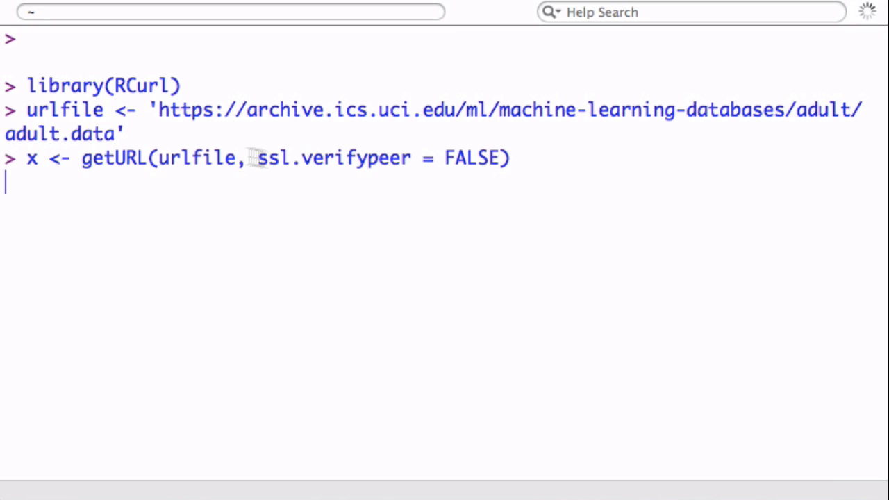
{"action": "mouse_move", "coordinate": [216, 137]}
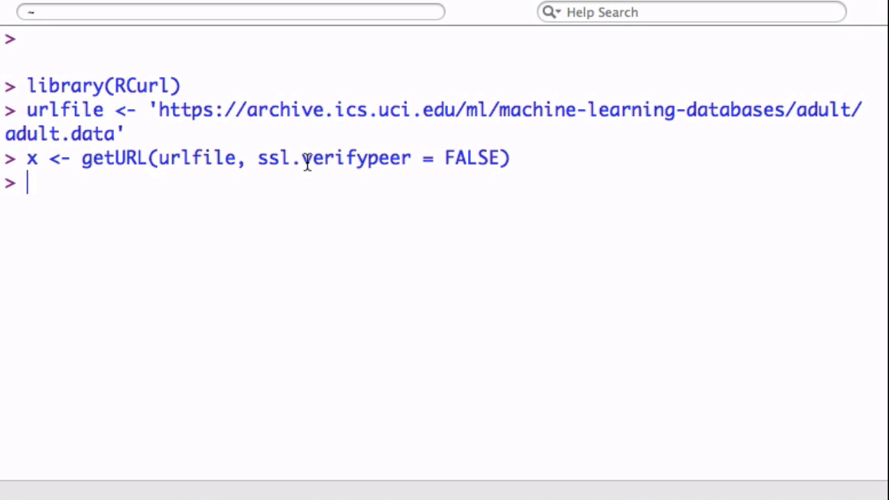
{"action": "mouse_move", "coordinate": [184, 110]}
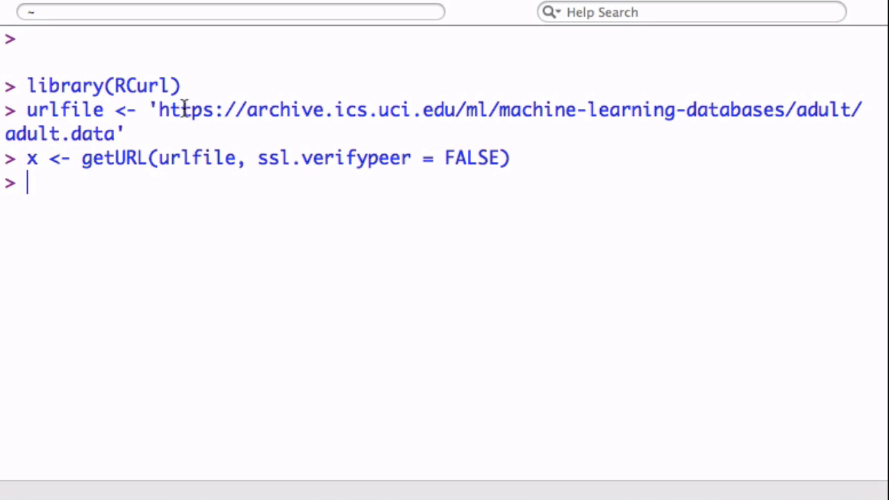
{"action": "mouse_move", "coordinate": [100, 91]}
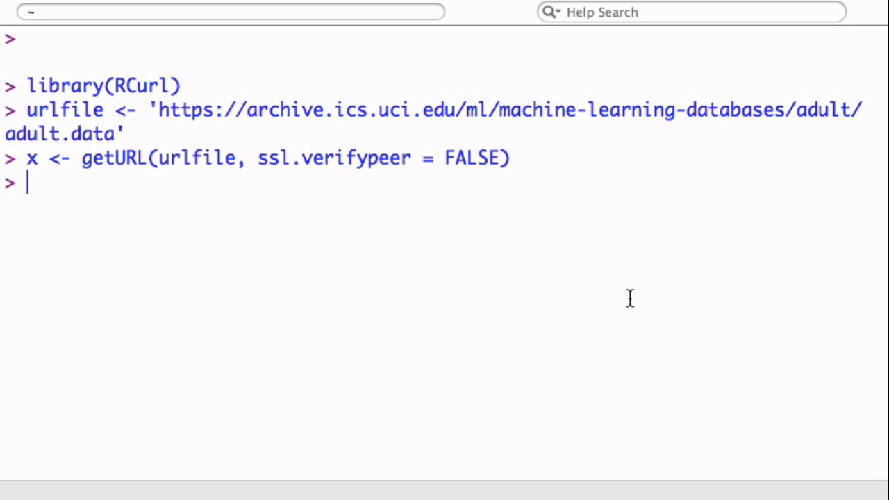
{"action": "type", "text": "adults <- read.csv(textConnection(x), header=F)"}
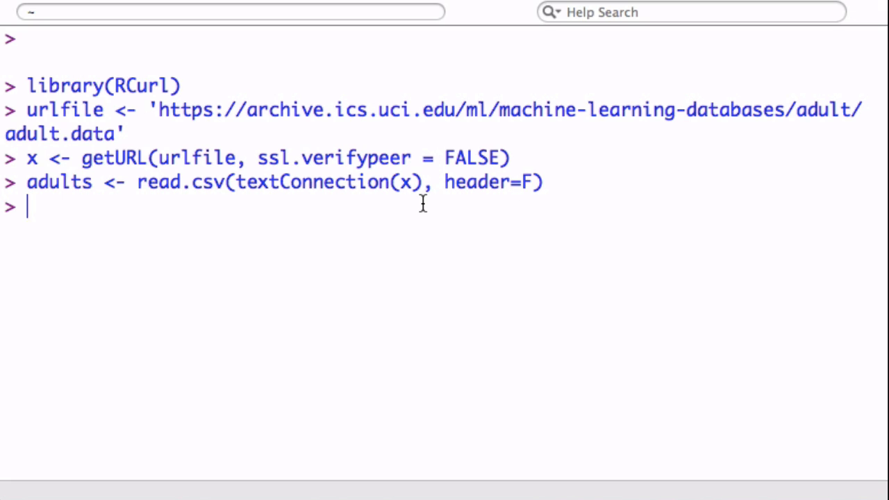
Preview head(adults,2), rename the columns Age through Income, and recheck the first two rows.
{"action": "type", "text": "head()"}
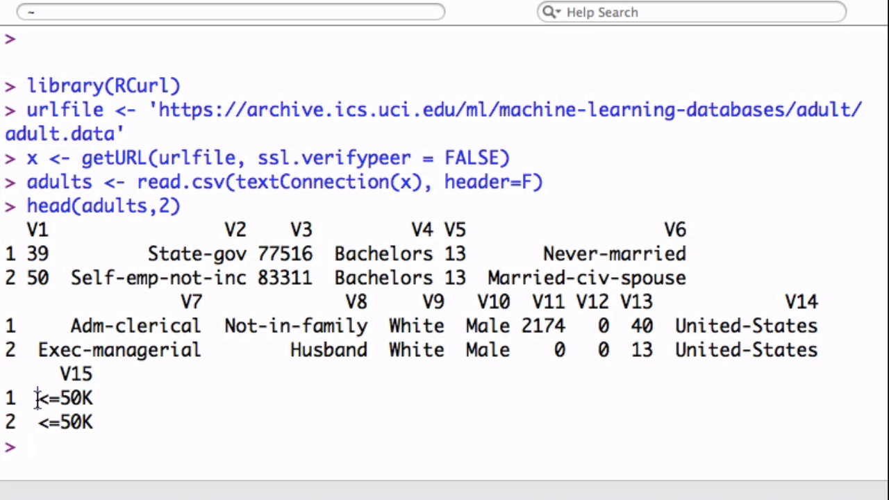
{"action": "double_click", "coordinate": [64, 398]}
{"action": "type", "text": "head(adults,2)"}
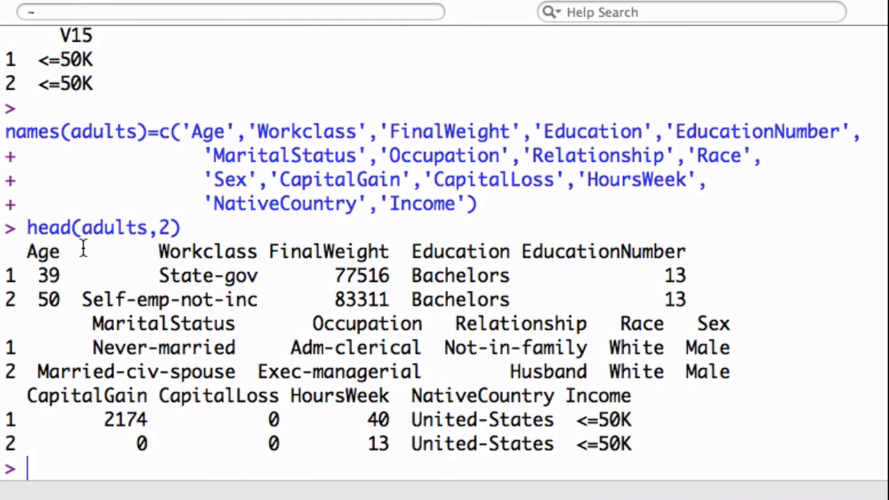
{"action": "mouse_move", "coordinate": [626, 427]}
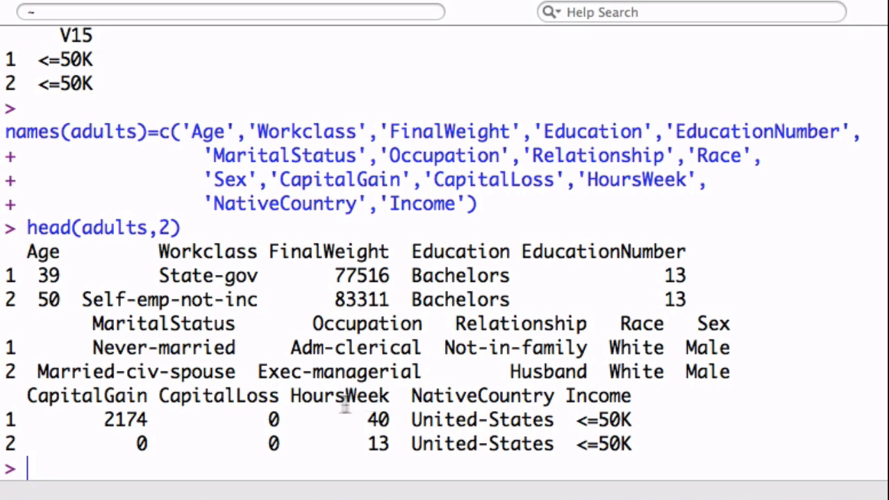
{"action": "mouse_move", "coordinate": [582, 316]}
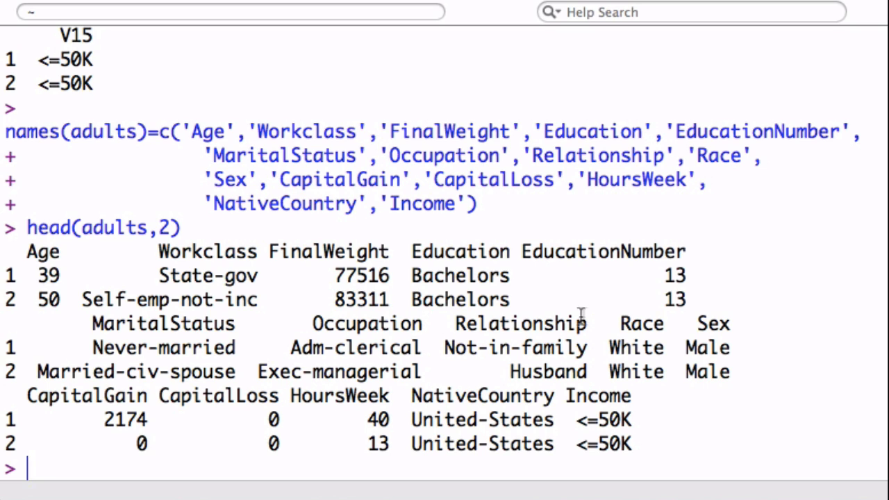
{"action": "mouse_move", "coordinate": [273, 315]}
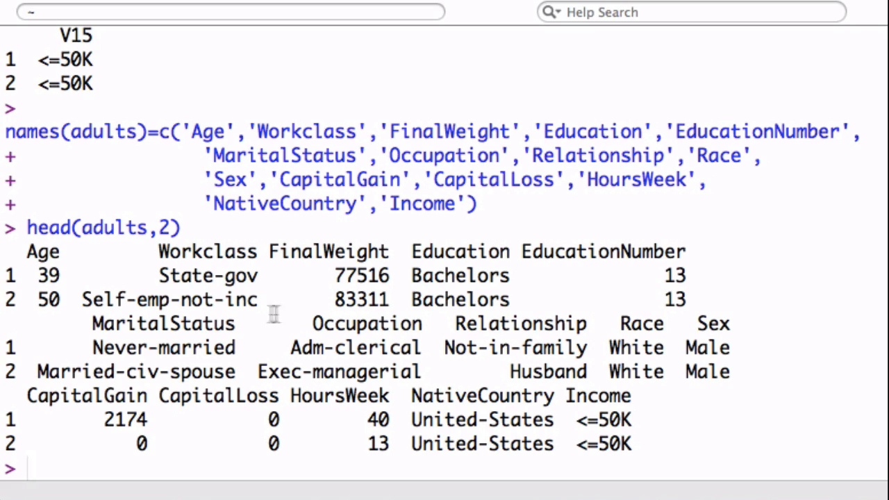
{"action": "mouse_move", "coordinate": [66, 350]}
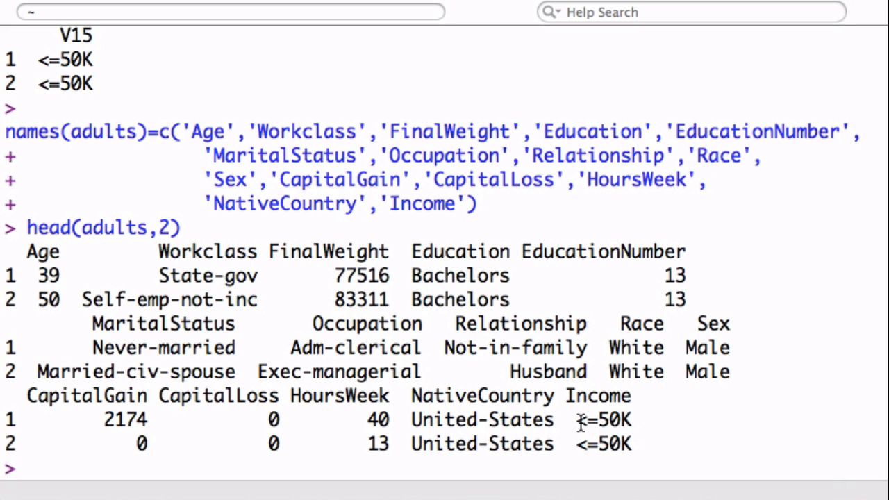
{"action": "double_click", "coordinate": [603, 420]}
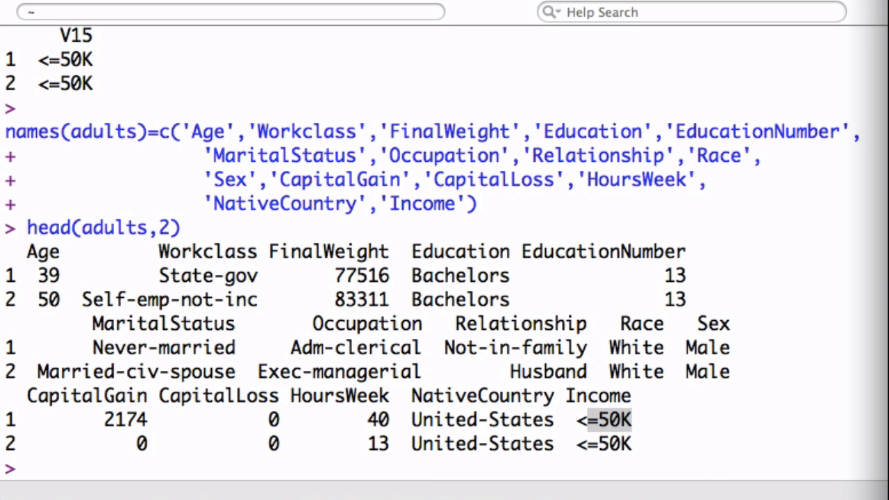
Recode adults$Income to 0 for ' <=50K' and 1 otherwise, then run str(adults).
{"action": "type", "text": "adults$Income <- ifelse(adults$Income==' <=50K',0,1)"}
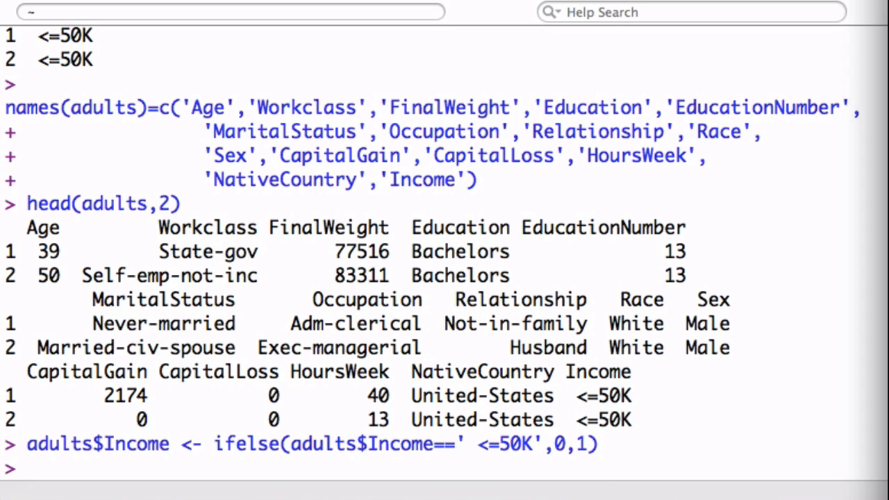
{"action": "type", "text": "s"}
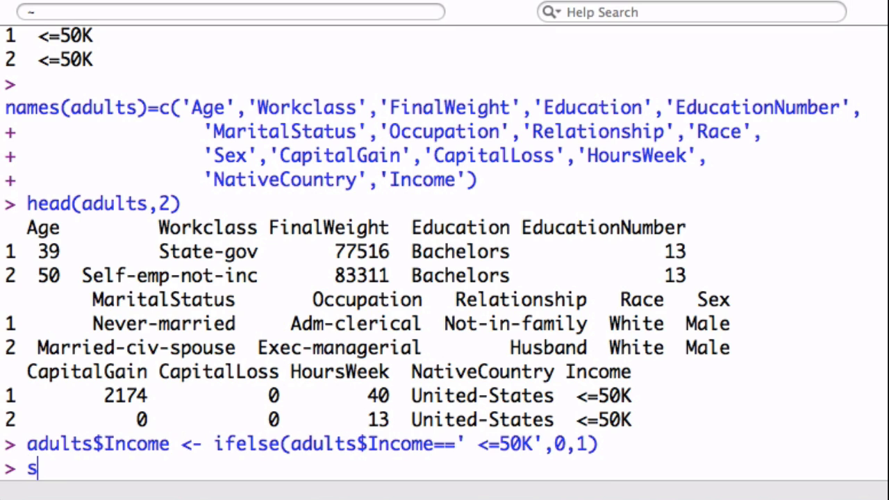
{"action": "type", "text": "tr(adul"}
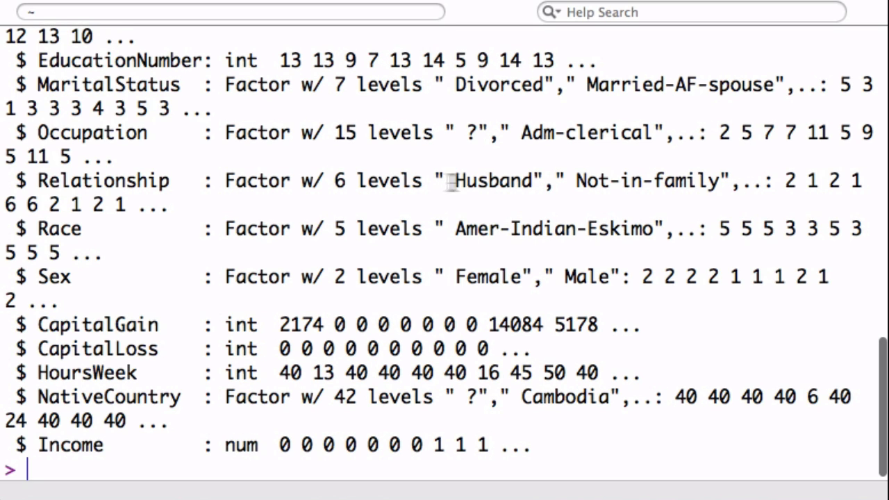
{"action": "mouse_move", "coordinate": [271, 69]}
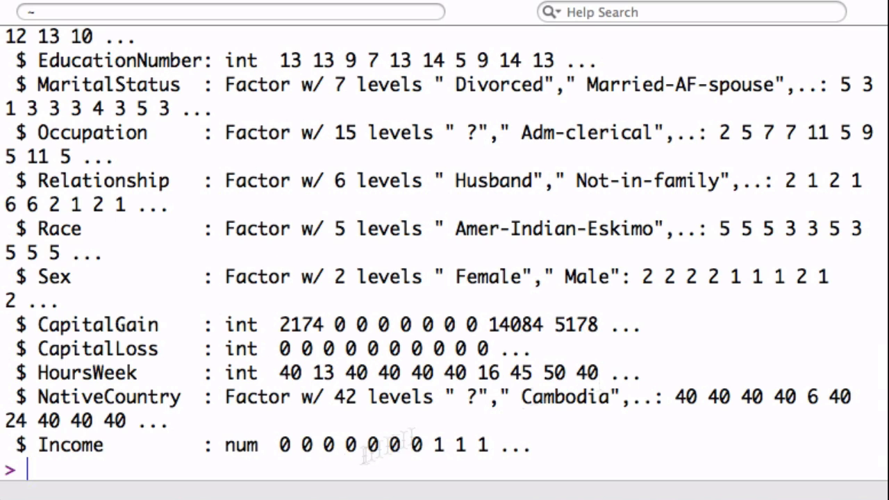
Load caret, build dmy with dummyVars(" ~ ."), and store its predictions as adultsTrsf.
{"action": "type", "text": "library(caret"}
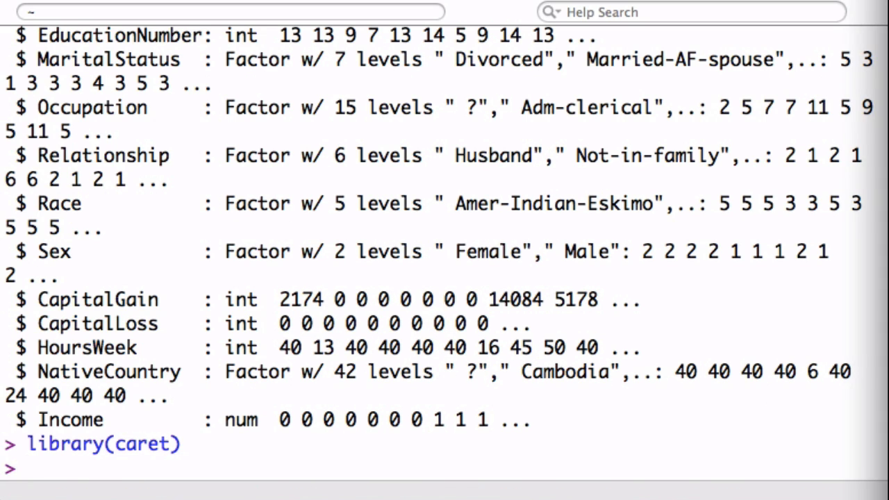
{"action": "type", "text": "dmy <- dummyVars(\" ~ .\", data = adults)"}
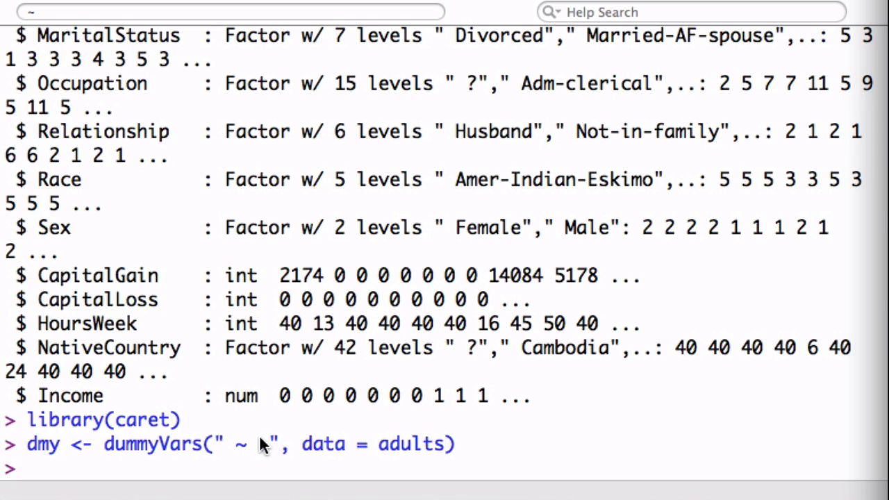
{"action": "type", "text": "."}
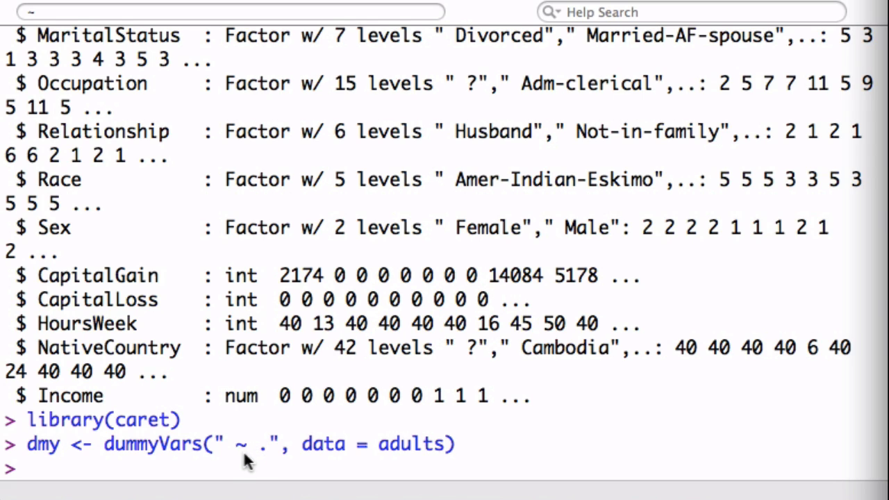
{"action": "mouse_move", "coordinate": [407, 445]}
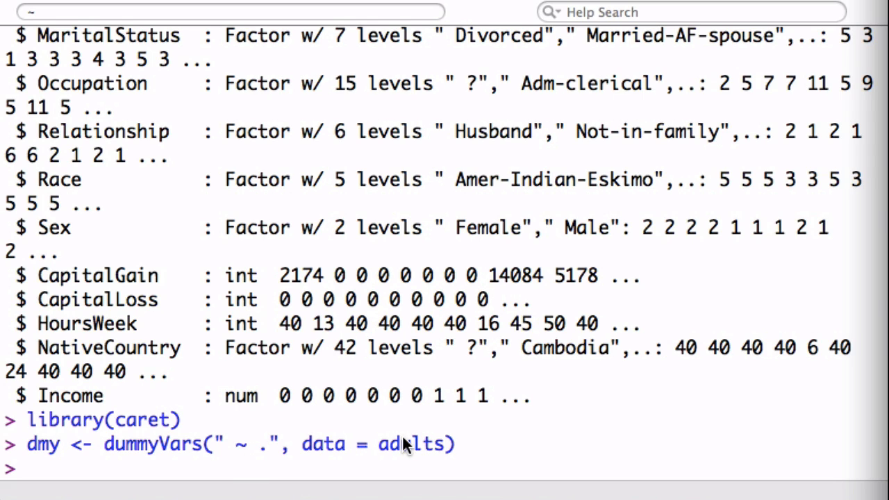
{"action": "mouse_move", "coordinate": [254, 298]}
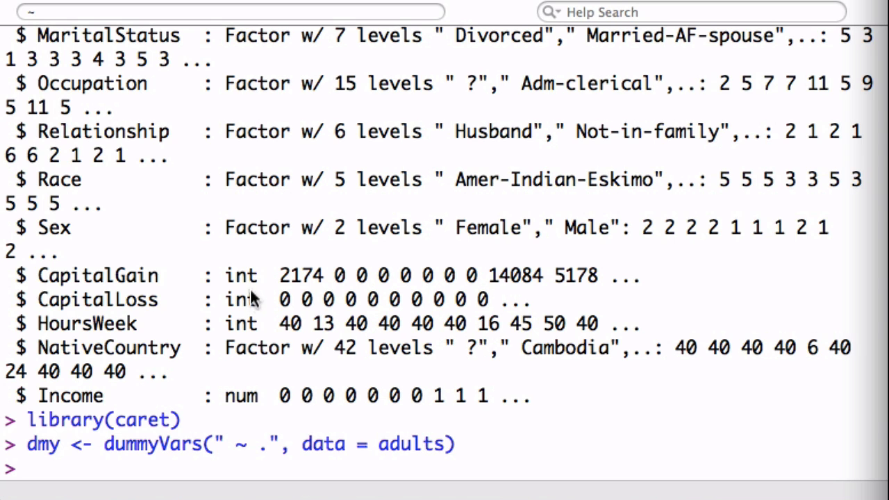
{"action": "mouse_move", "coordinate": [268, 355]}
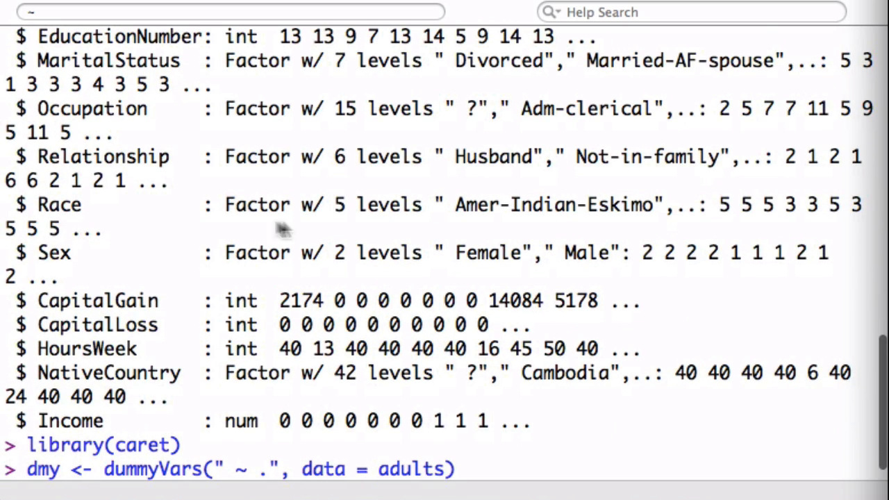
{"action": "type", "text": "adultsTrsf <- data.frame(predict(dmy, newdata = adults))"}
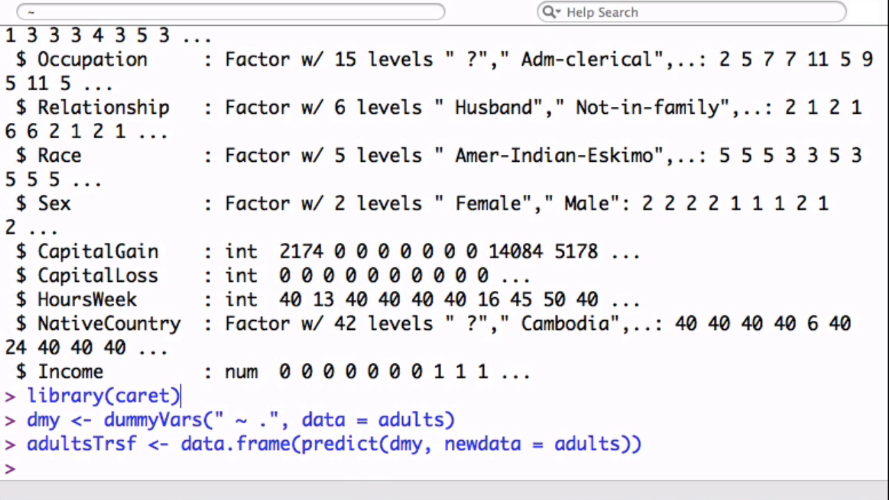
Compare dim(adults) and dim(adultsTrsf), then review head and str of adultsTrsf.
{"action": "type", "text": "dim()"}
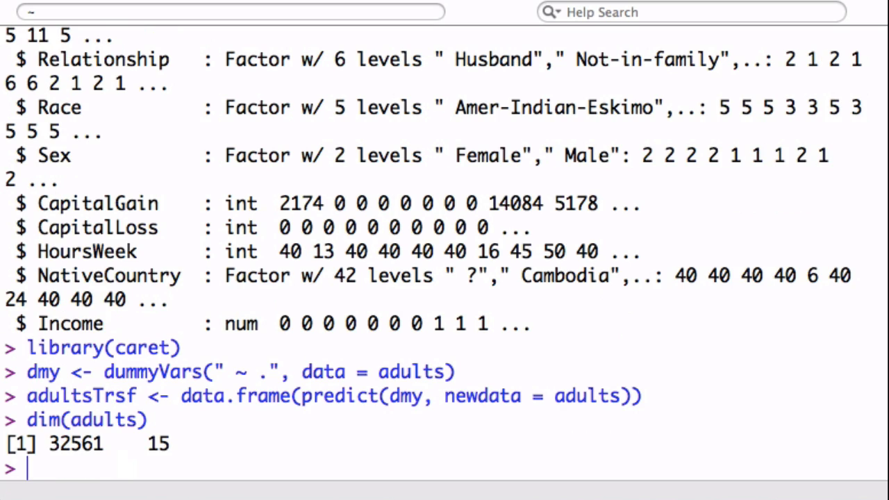
{"action": "type", "text": "dim(adultsTrsf"}
{"action": "type", "text": "head("}
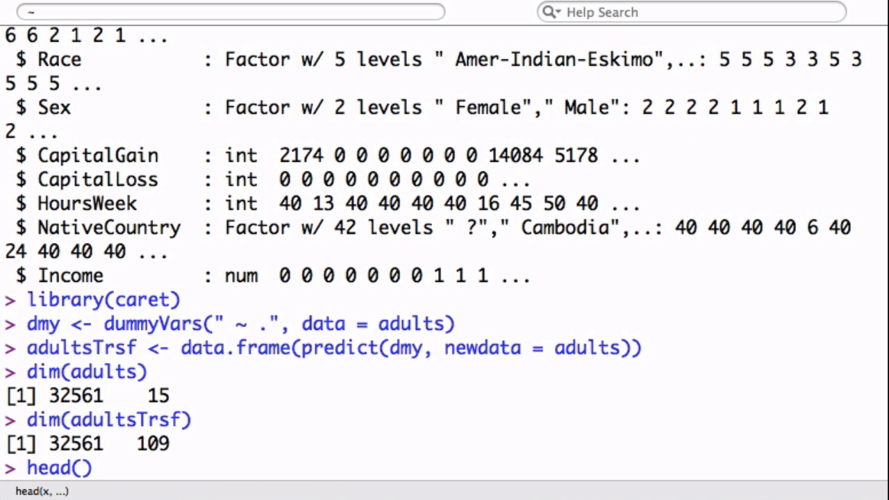
{"action": "type", "text": "adul"}
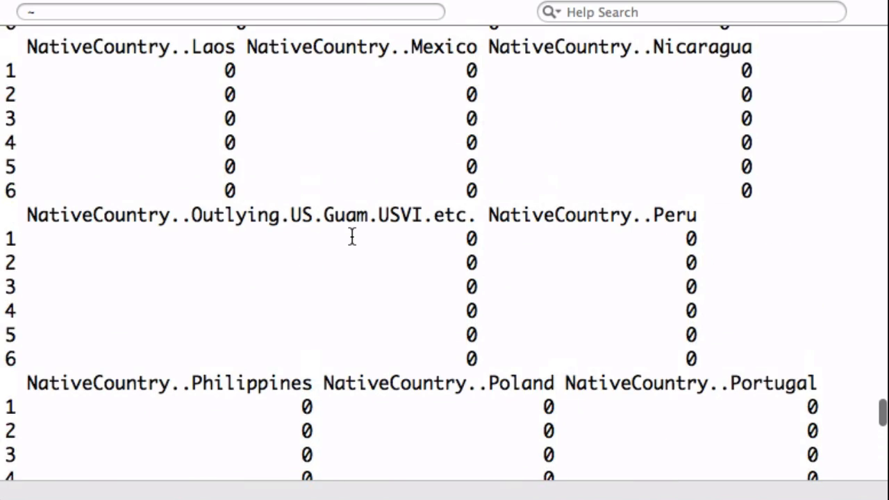
{"action": "double_click", "coordinate": [95, 383]}
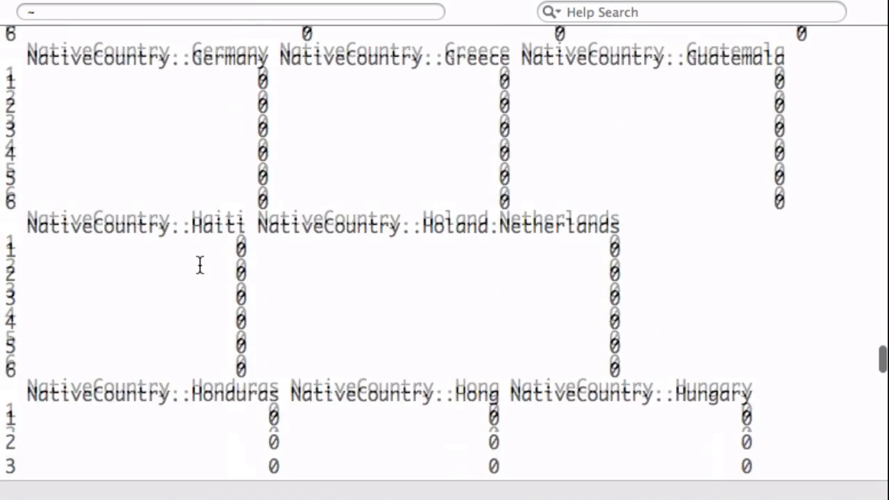
{"action": "scroll", "scroll_direction": "down", "scroll_amount": 3}
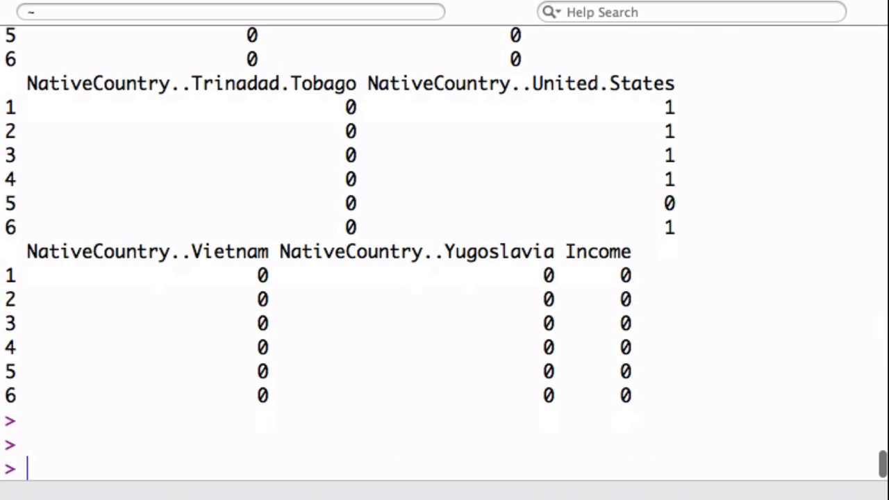
{"action": "type", "text": "str(ad"}
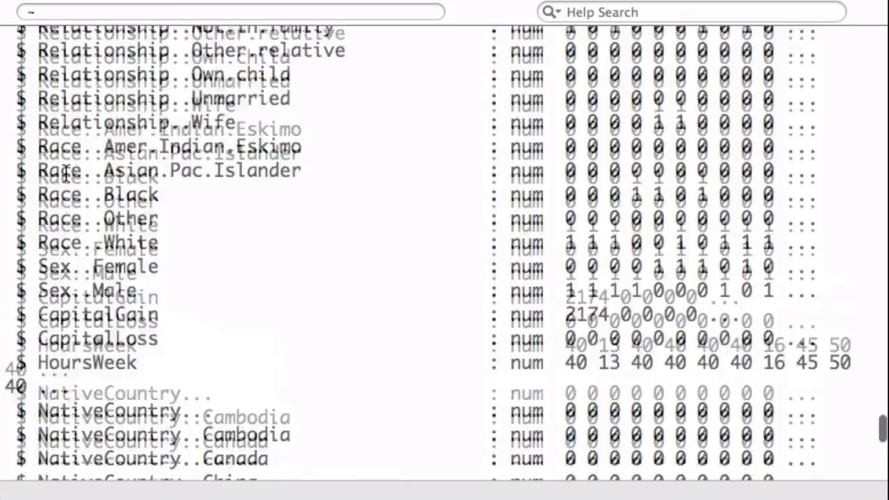
{"action": "scroll", "scroll_direction": "down", "scroll_amount": 3}
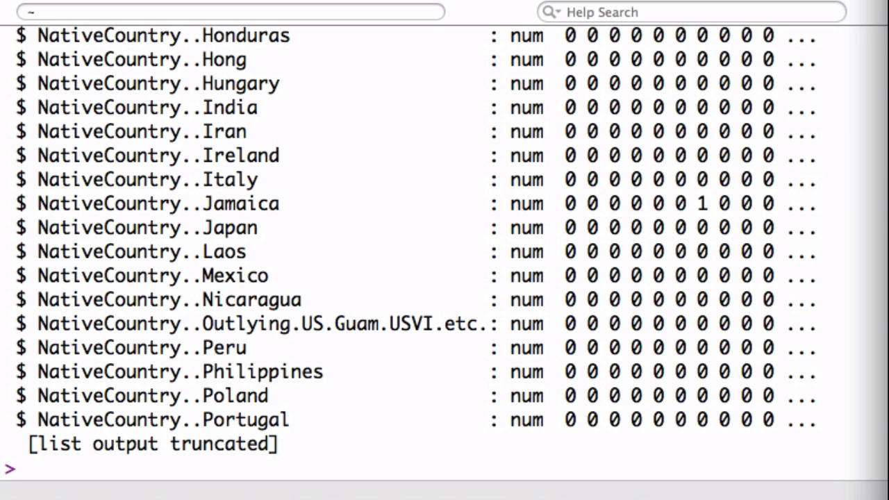
{"action": "mouse_move", "coordinate": [847, 170]}
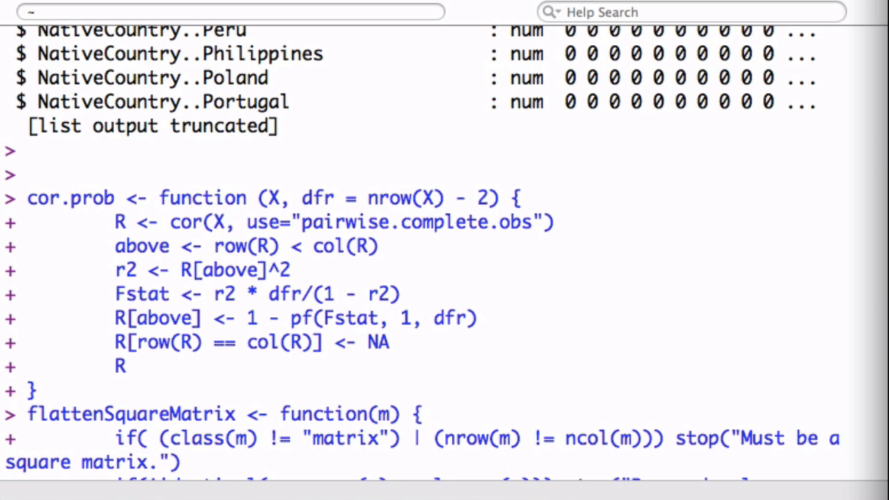
{"action": "mouse_move", "coordinate": [295, 299]}
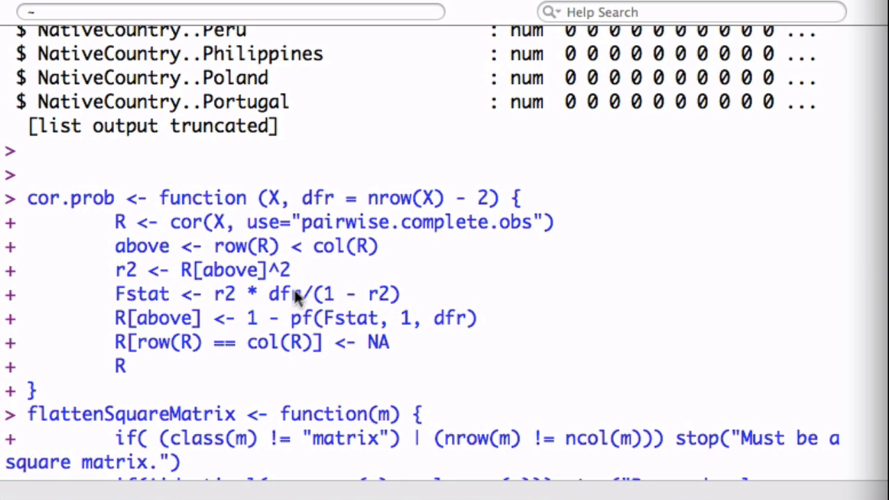
{"action": "mouse_move", "coordinate": [379, 250]}
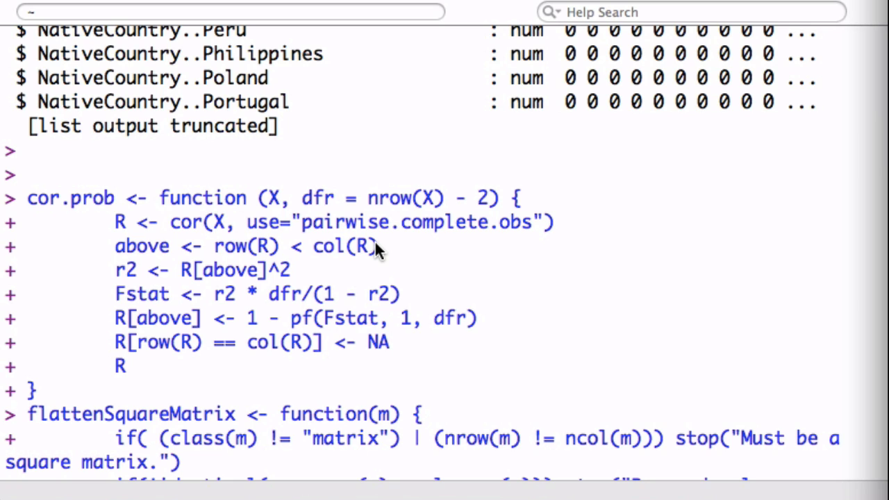
{"action": "mouse_move", "coordinate": [357, 270]}
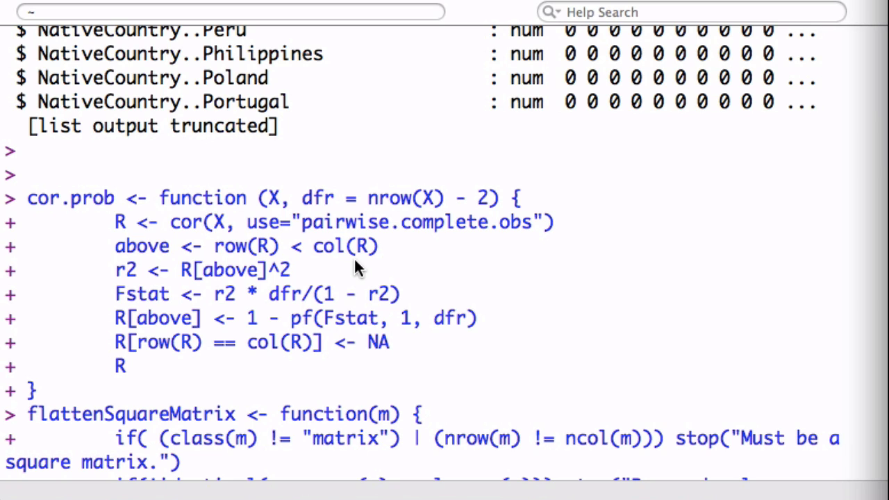
{"action": "mouse_move", "coordinate": [306, 320]}
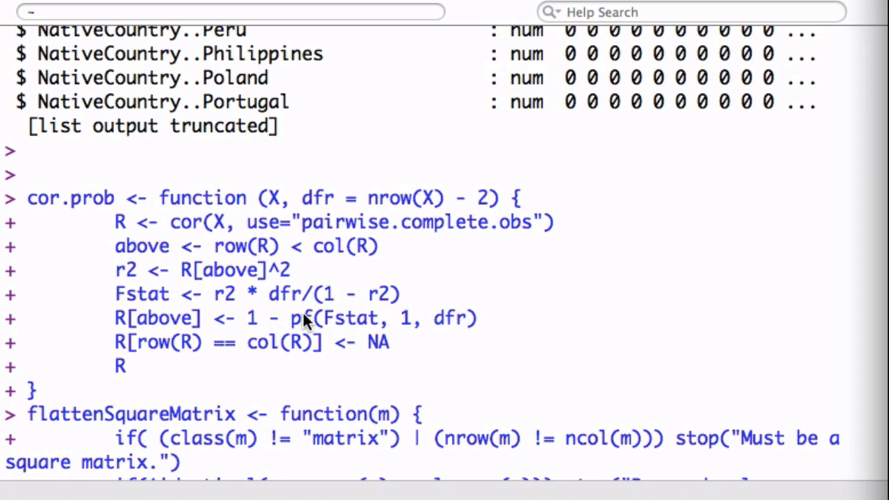
Review the cor.prob and flattenSquareMatrix code and build corMasterList from adultsTrsf.
{"action": "scroll", "scroll_direction": "down", "scroll_amount": 3}
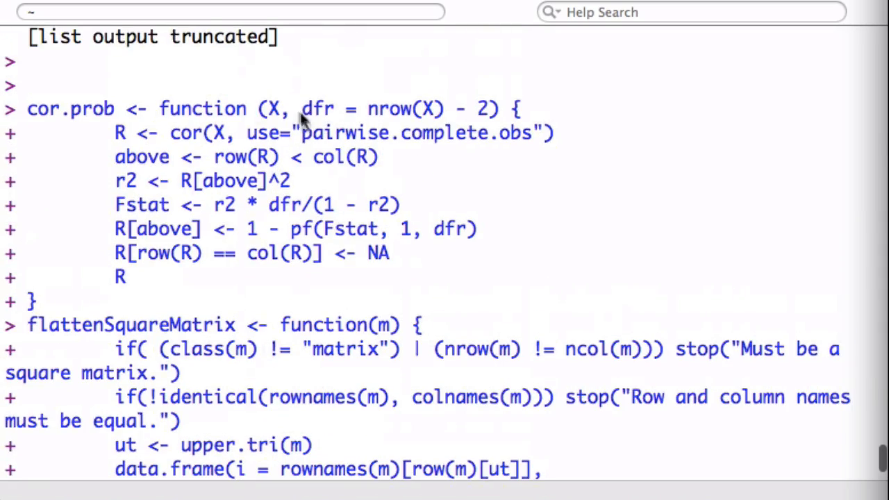
{"action": "scroll", "scroll_direction": "down", "scroll_amount": 3}
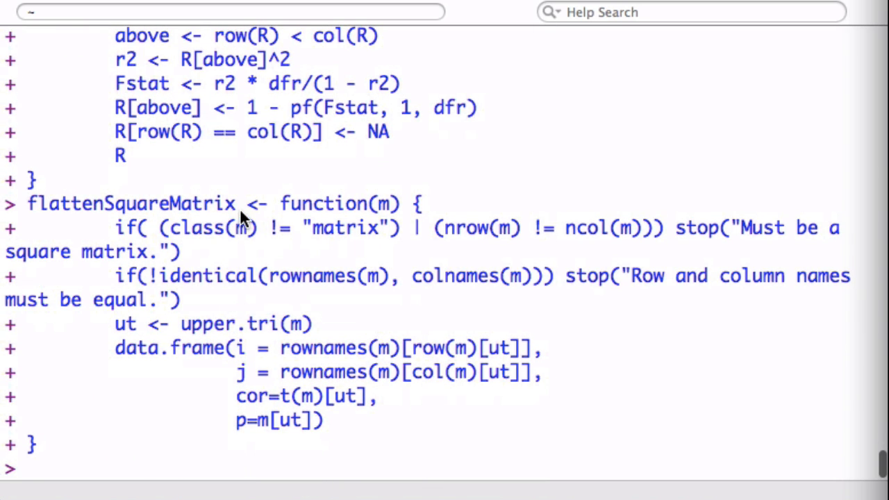
{"action": "mouse_move", "coordinate": [271, 399]}
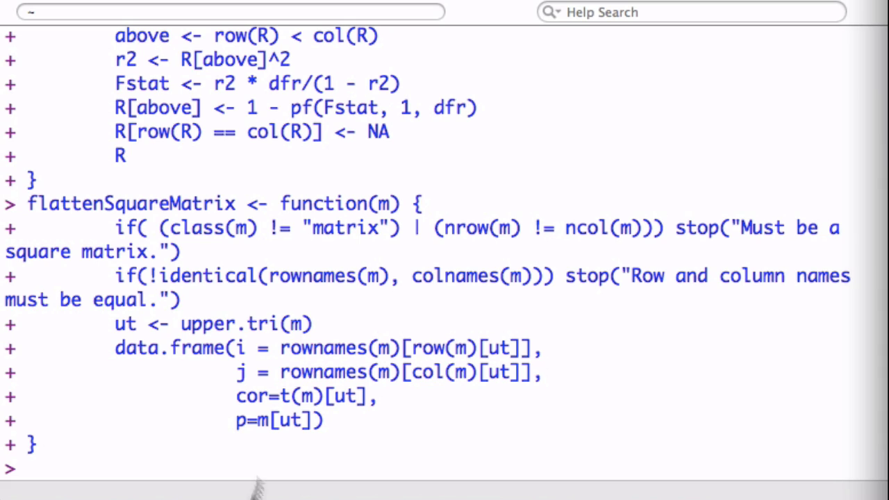
{"action": "mouse_move", "coordinate": [346, 422]}
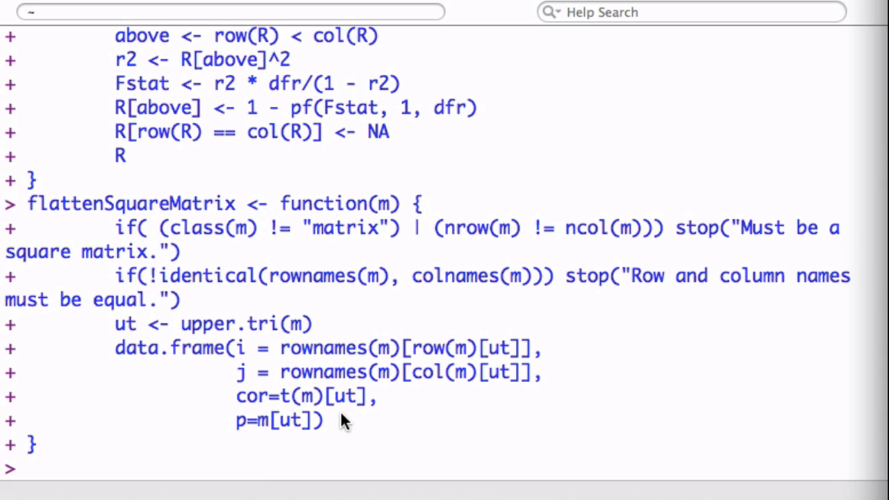
{"action": "mouse_move", "coordinate": [313, 271]}
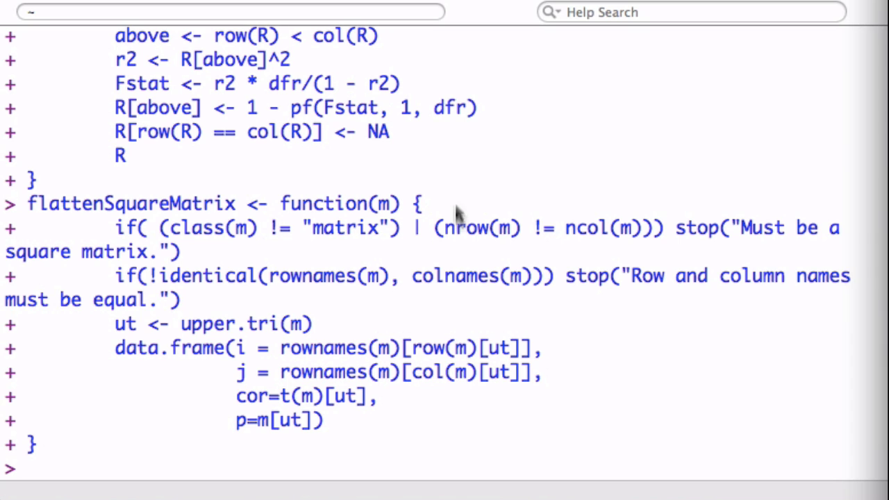
{"action": "mouse_move", "coordinate": [757, 339]}
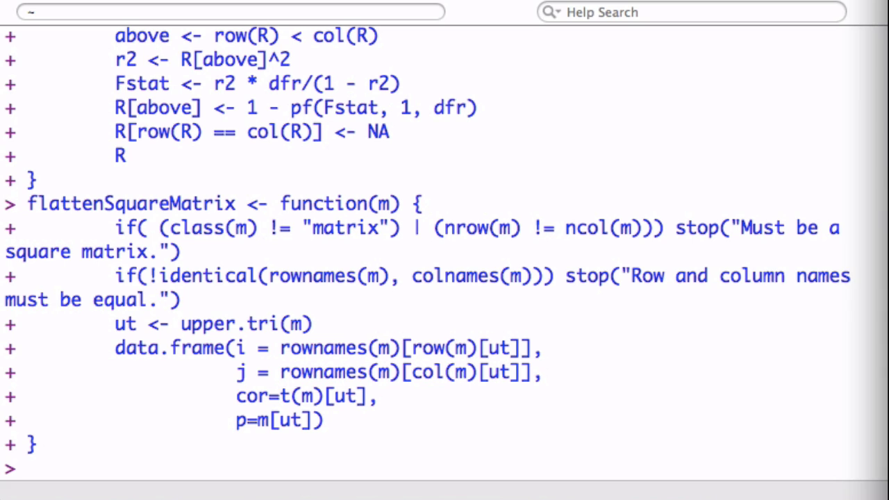
{"action": "type", "text": "corMasterList <- flattenSquareMatrix (cor.prob(adultsTrsf))"}
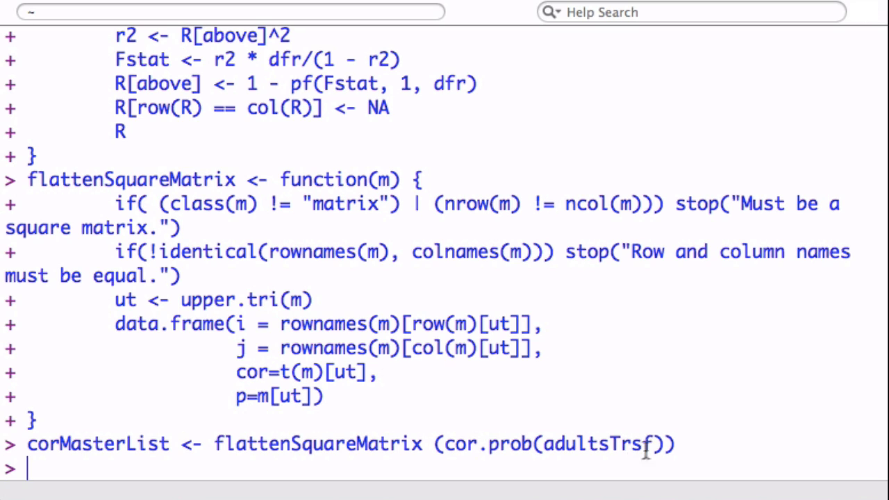
{"action": "mouse_move", "coordinate": [513, 452]}
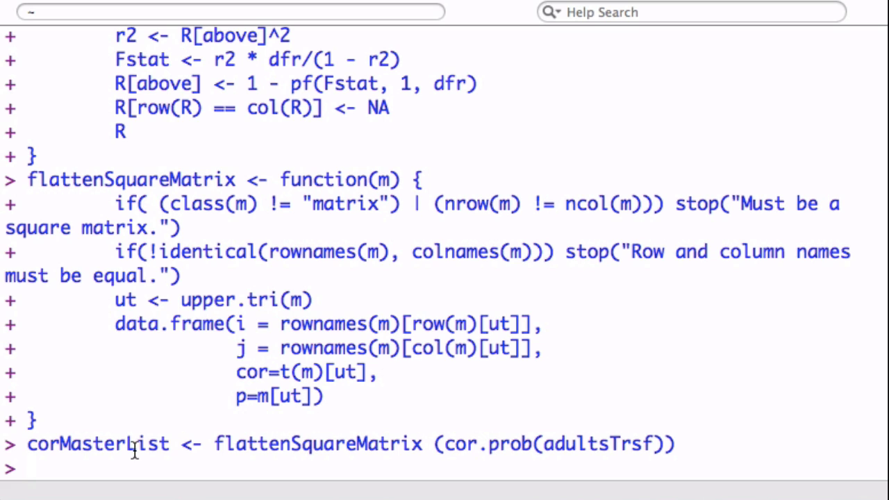
Check corMasterList's size (5886 rows, 4 columns) and show head(corMasterList).
{"action": "double_click", "coordinate": [98, 444]}
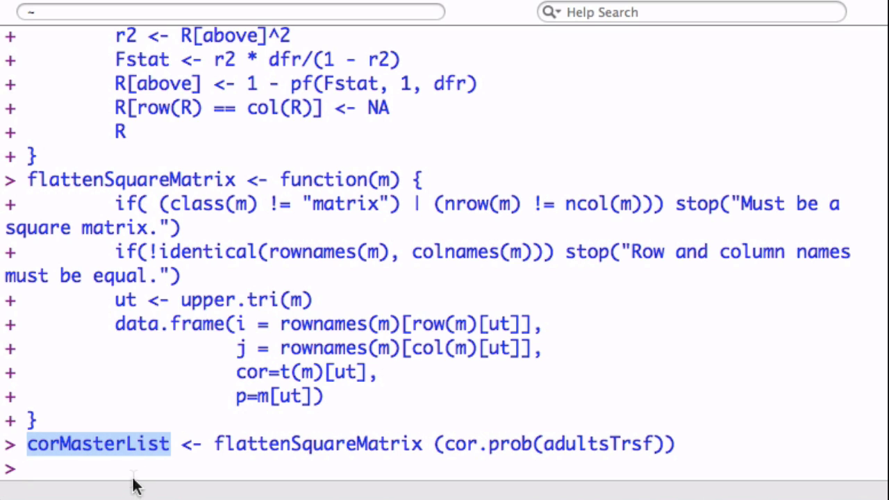
{"action": "type", "text": "dim(corMasterList)"}
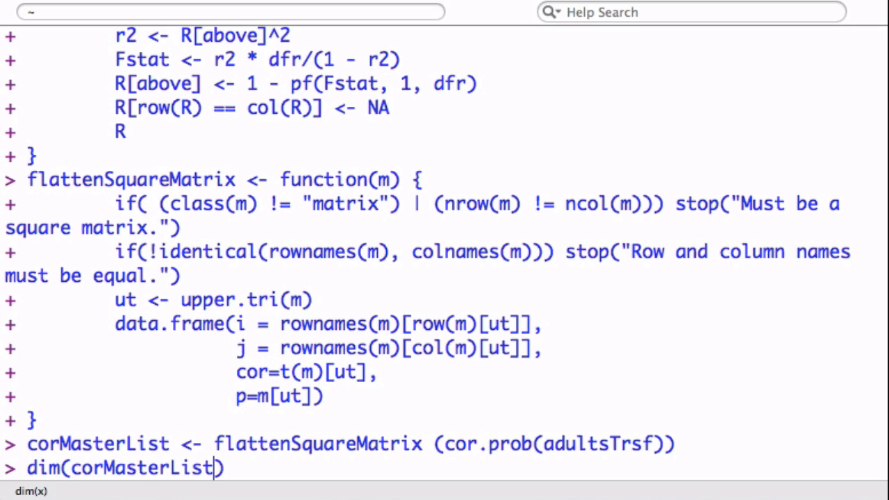
{"action": "key", "text": "Return"}
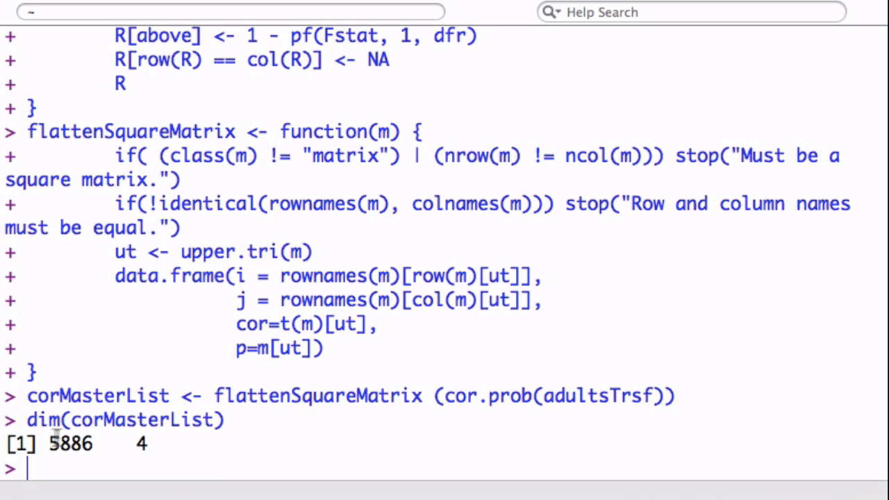
{"action": "mouse_move", "coordinate": [110, 453]}
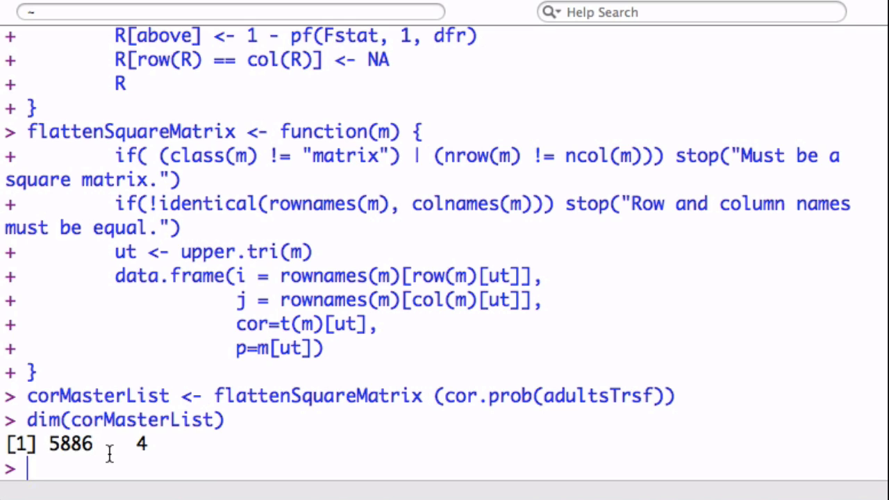
{"action": "type", "text": "head(corMasterList)"}
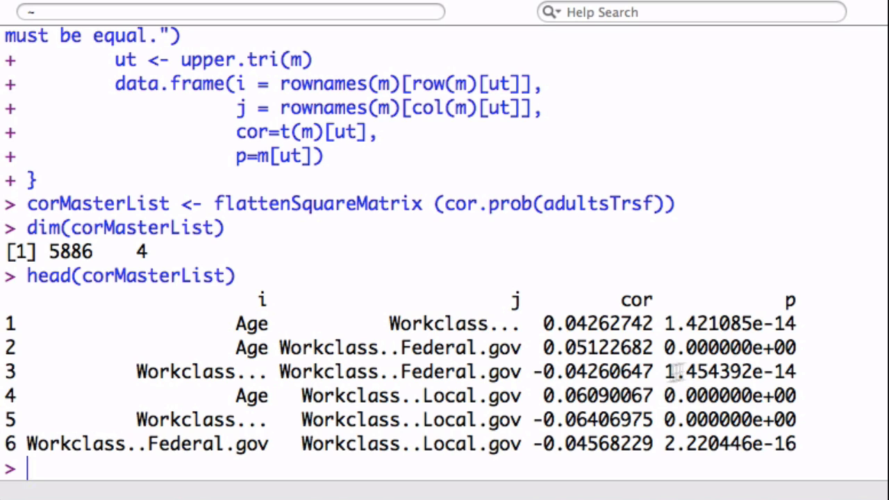
{"action": "mouse_move", "coordinate": [622, 351]}
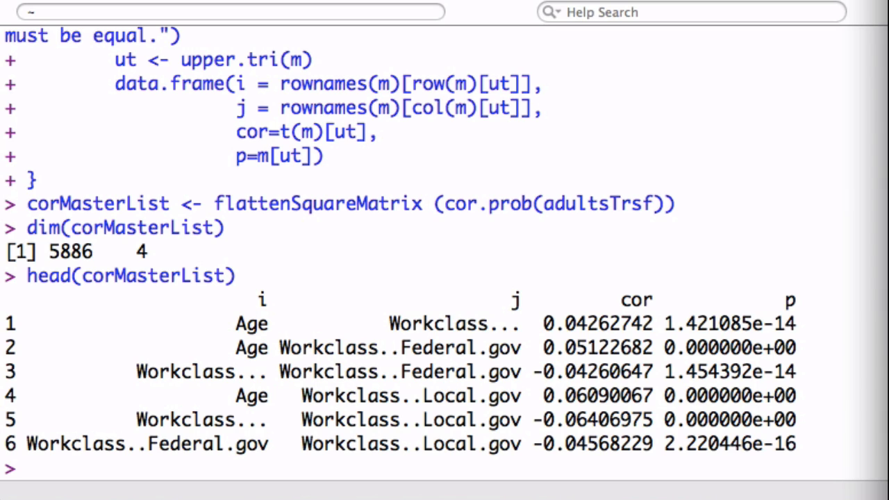
Order corMasterList by descending absolute cor into corList and display head(corList).
{"action": "type", "text": "corList <- corMasterList[order(-abs(corMasterList$cor)),]"}
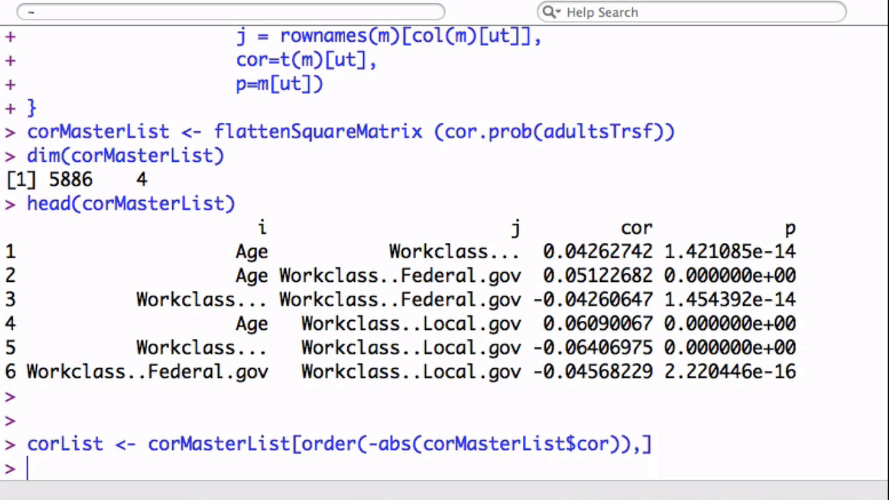
{"action": "type", "text": "ha"}
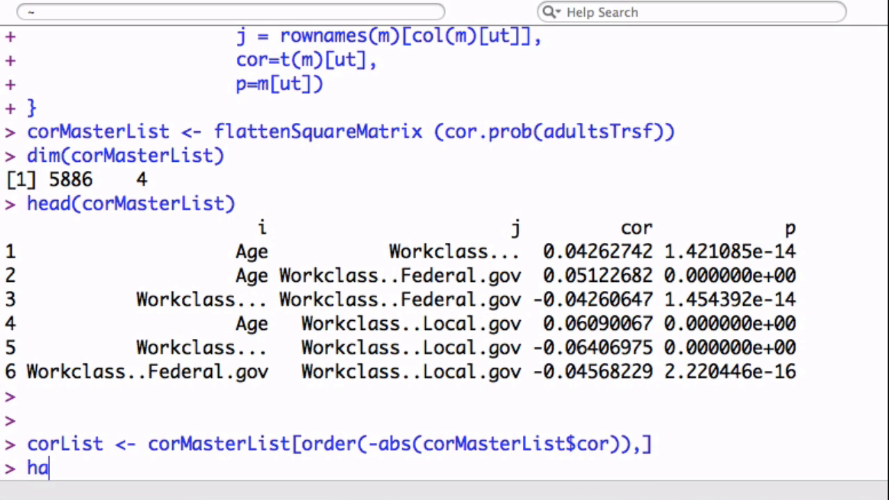
{"action": "type", "text": "head(corList"}
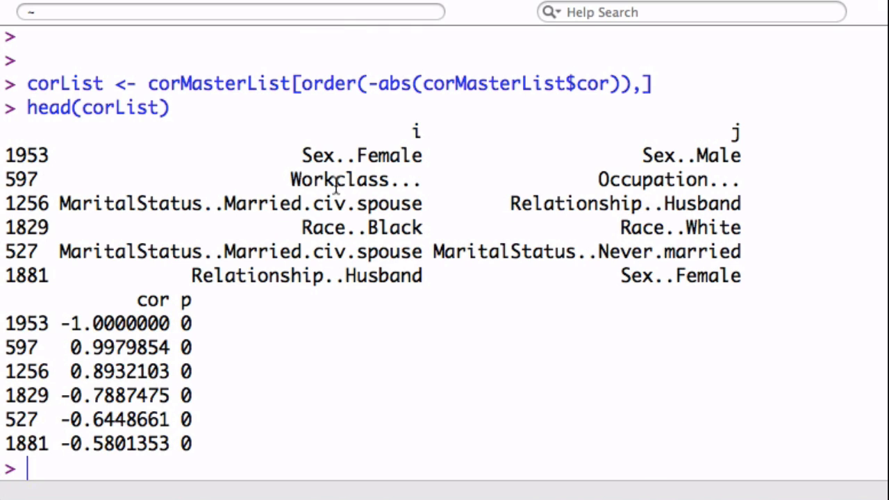
{"action": "mouse_move", "coordinate": [715, 156]}
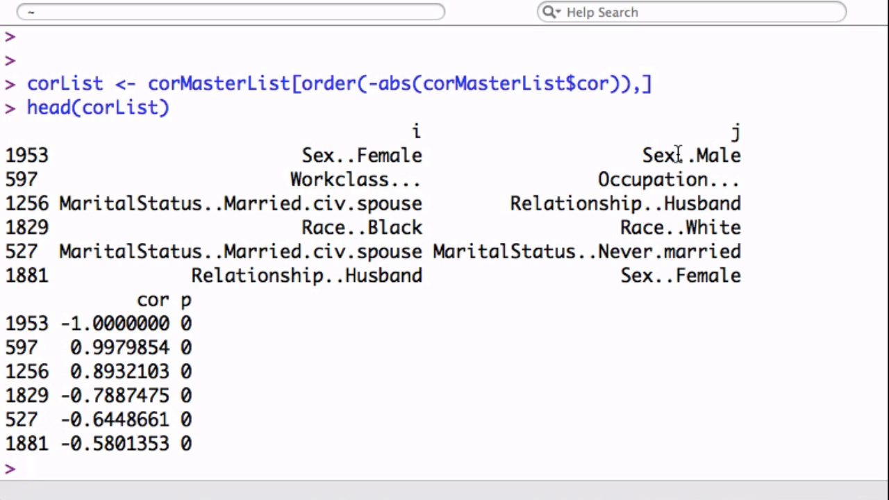
{"action": "mouse_move", "coordinate": [345, 176]}
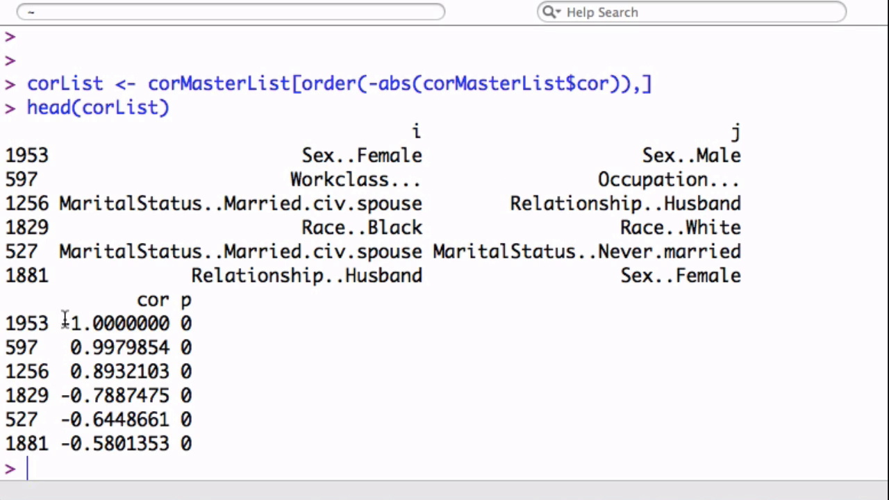
{"action": "double_click", "coordinate": [125, 323]}
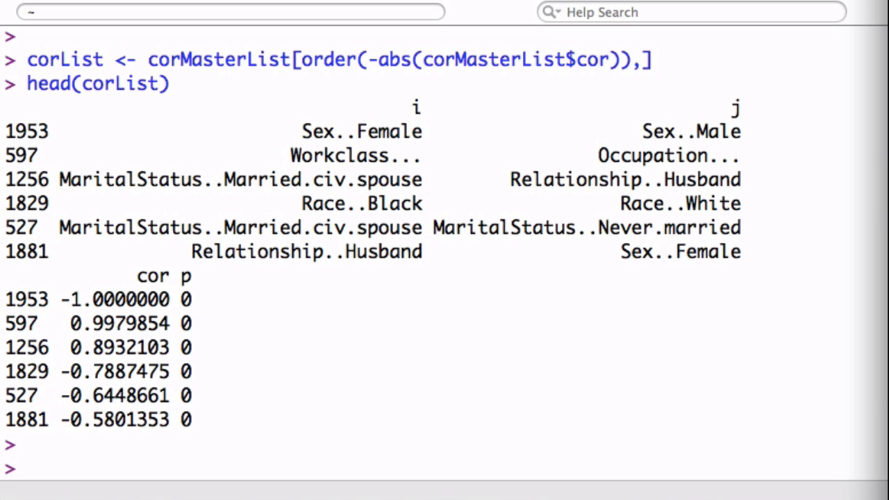
{"action": "mouse_move", "coordinate": [854, 410]}
{"action": "type", "text": "selectedSub <- subset(corList, (abs(cor) > 0.2 & j == 'Income'))"}
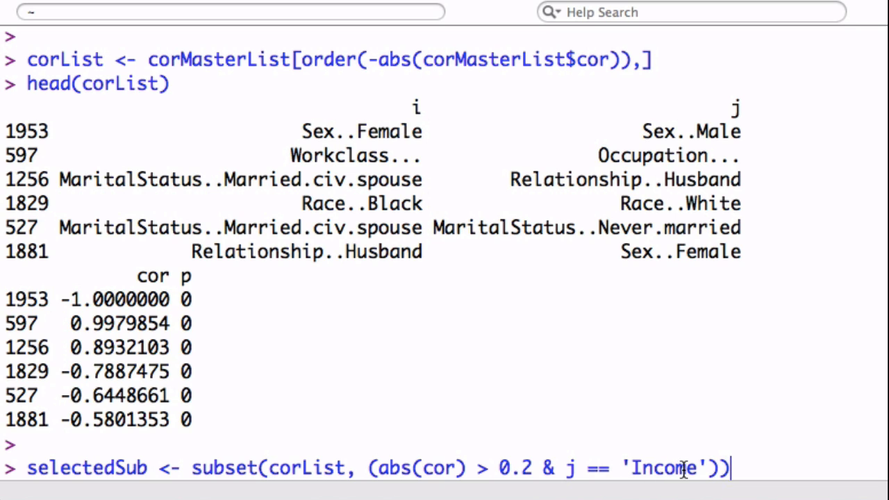
{"action": "mouse_move", "coordinate": [405, 479]}
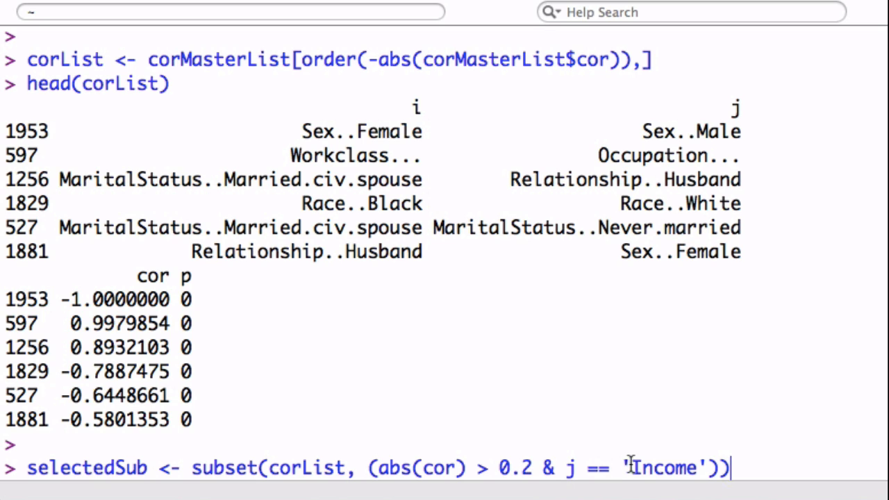
Store Income pairs with absolute correlation above 0.2 from corList as selectedSub.
{"action": "double_click", "coordinate": [663, 468]}
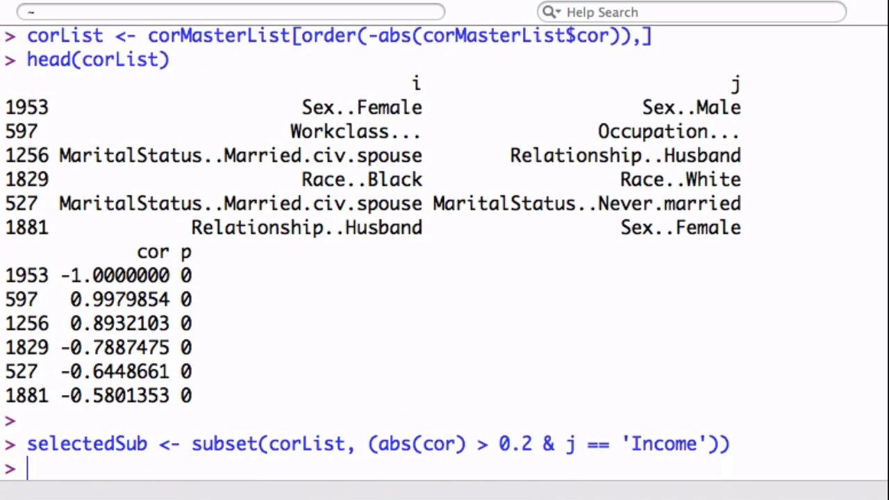
Print selectedSub, showing eleven Income pairs led by MaritalStatus..Married.civ.spouse at 0.4446962.
{"action": "type", "text": "selectedSub"}
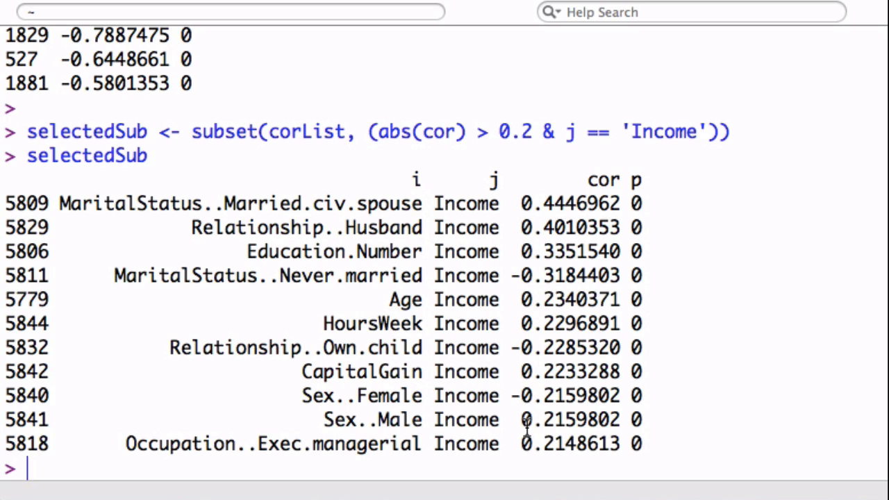
{"action": "mouse_move", "coordinate": [423, 216]}
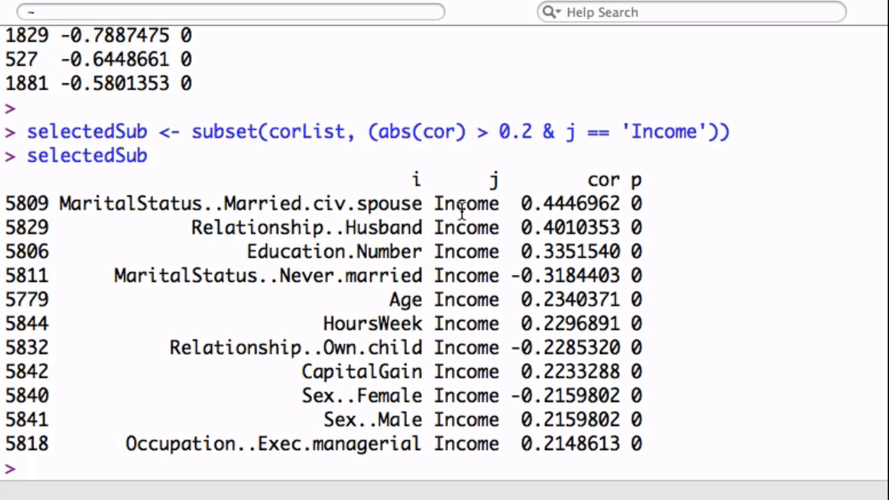
{"action": "double_click", "coordinate": [569, 203]}
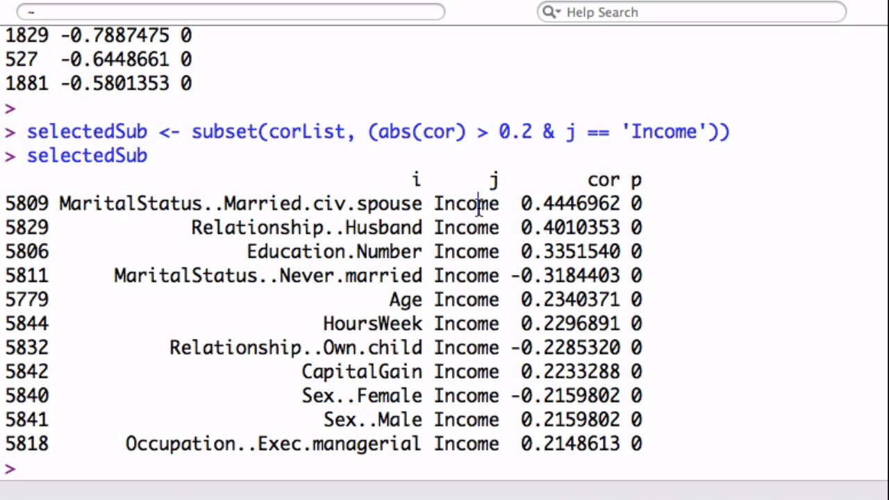
{"action": "double_click", "coordinate": [466, 203]}
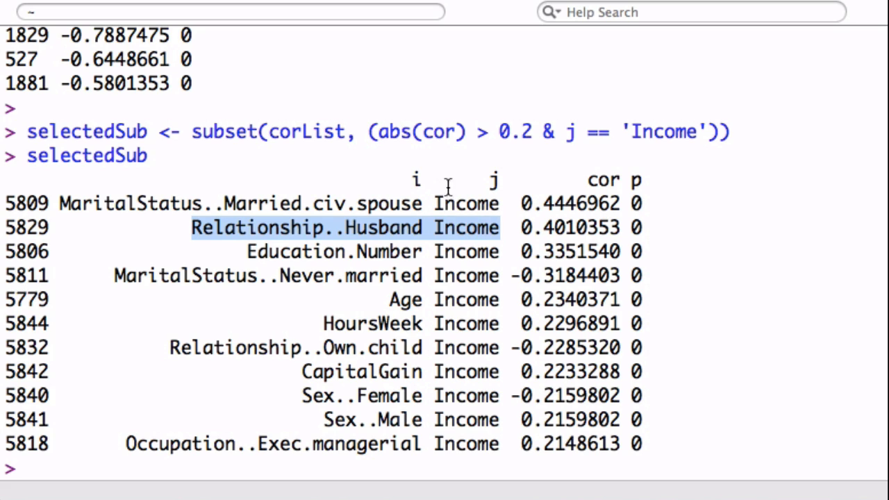
{"action": "mouse_move", "coordinate": [417, 233]}
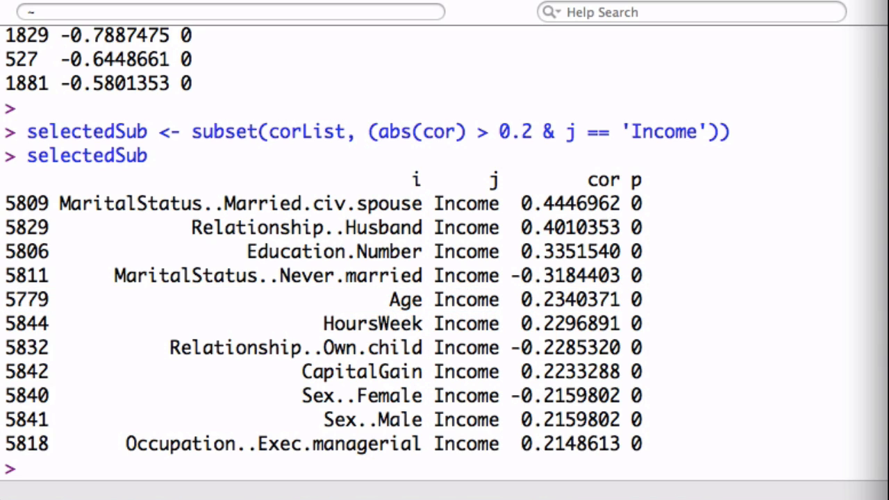
{"action": "mouse_move", "coordinate": [431, 233]}
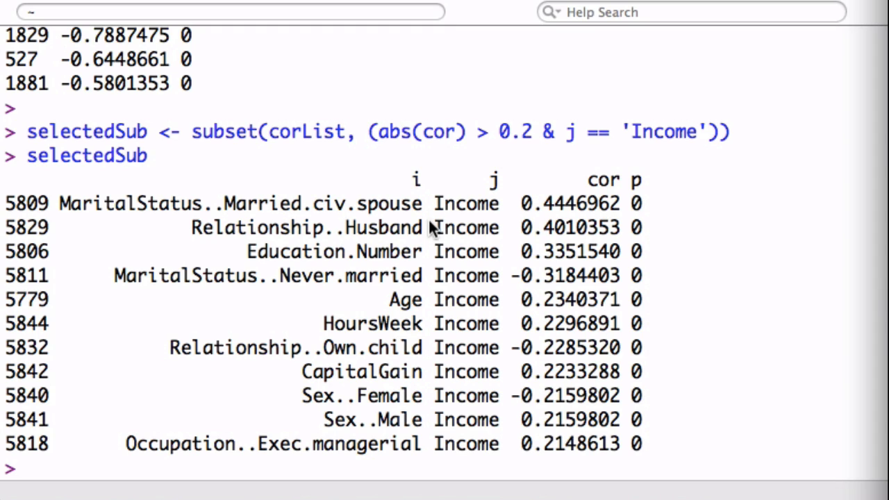
{"action": "mouse_move", "coordinate": [417, 427]}
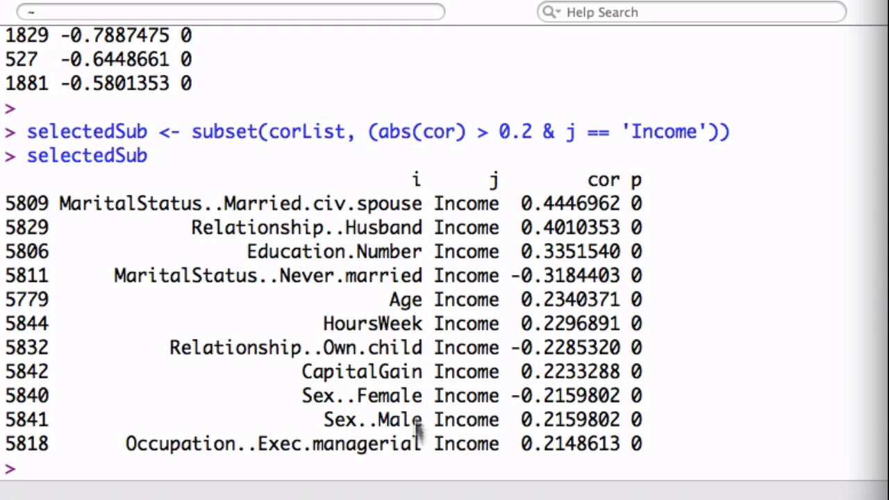
{"action": "mouse_move", "coordinate": [417, 194]}
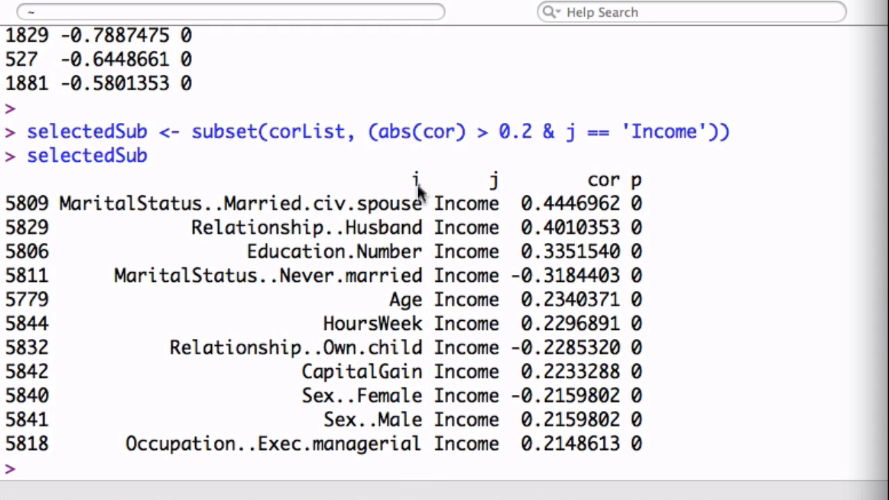
{"action": "mouse_move", "coordinate": [375, 348]}
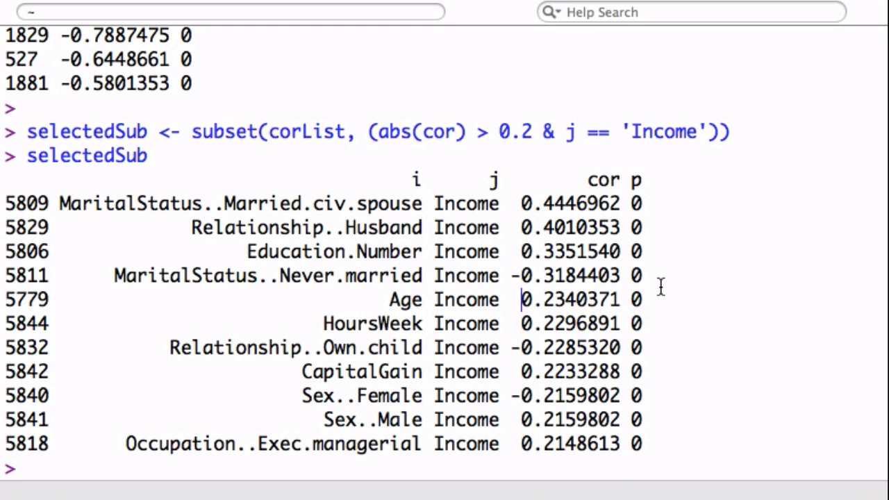
Define bestSub as the character names of selectedSub$i rows c(1,3,5,6,8,9), correcting index 4 to 3.
{"action": "type", "text": "bestSub <- as.character(selectedSub$i[c(1,4,5,6,8,9)])"}
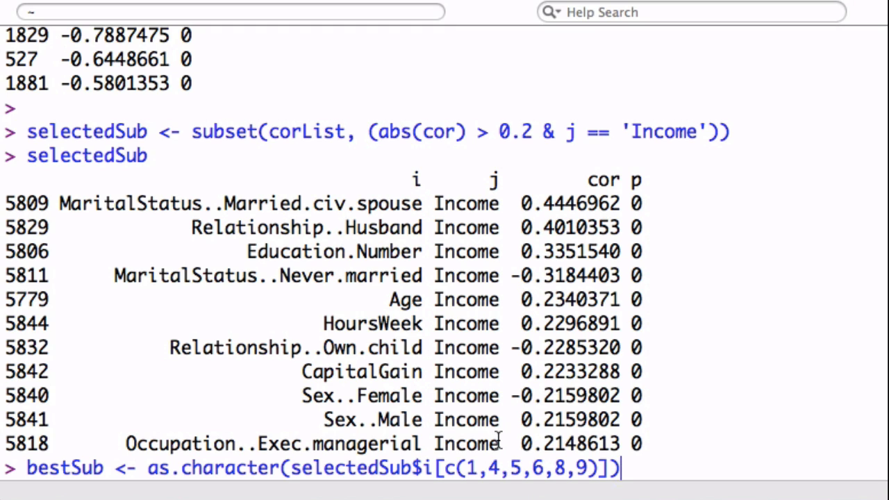
{"action": "double_click", "coordinate": [388, 203]}
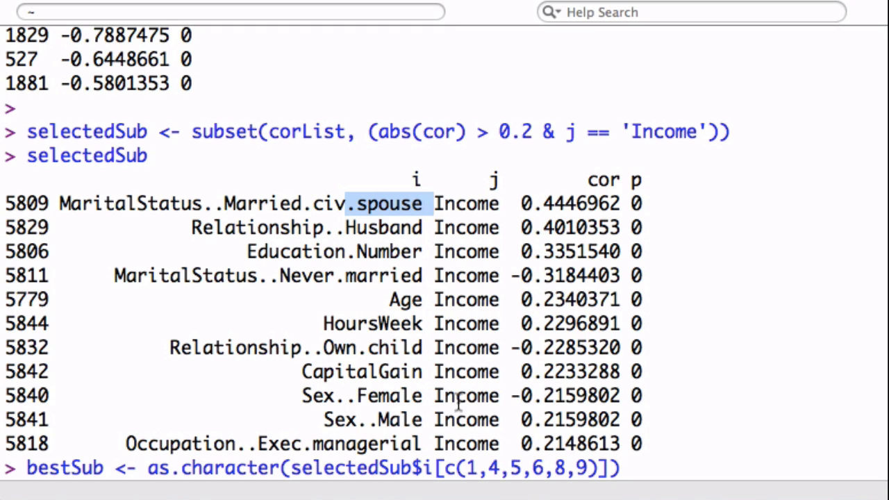
{"action": "mouse_move", "coordinate": [340, 278]}
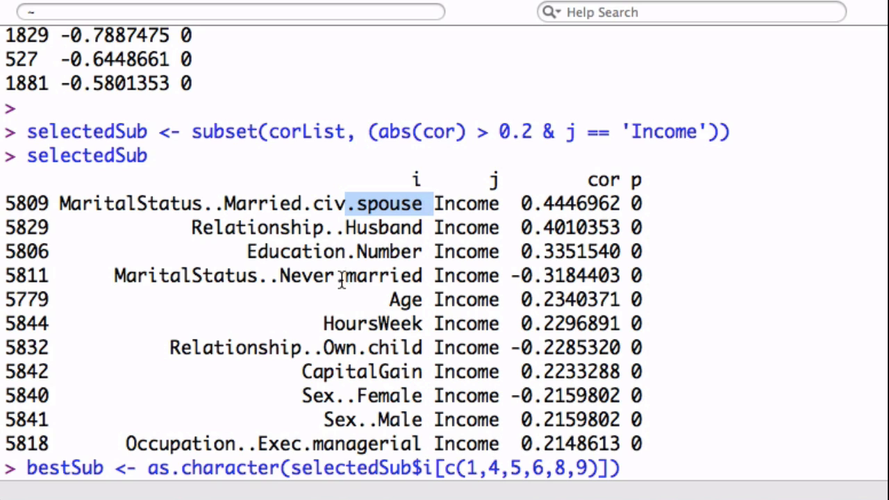
{"action": "double_click", "coordinate": [382, 276]}
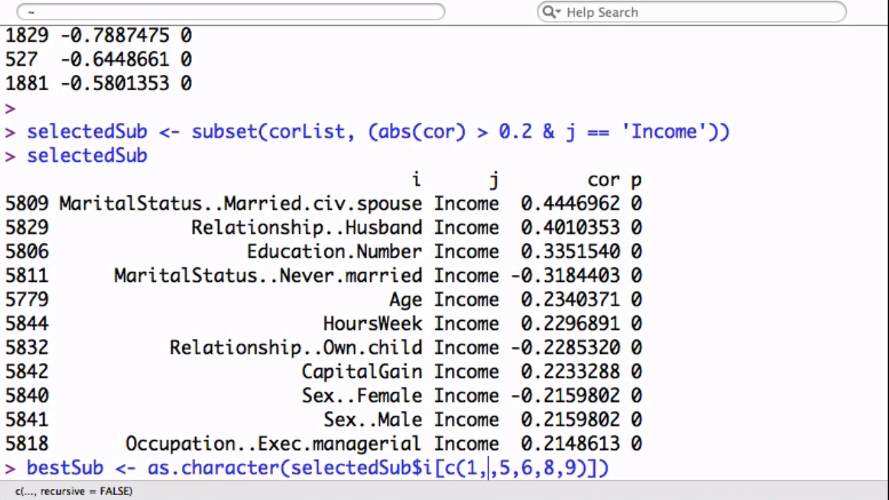
{"action": "type", "text": "3,"}
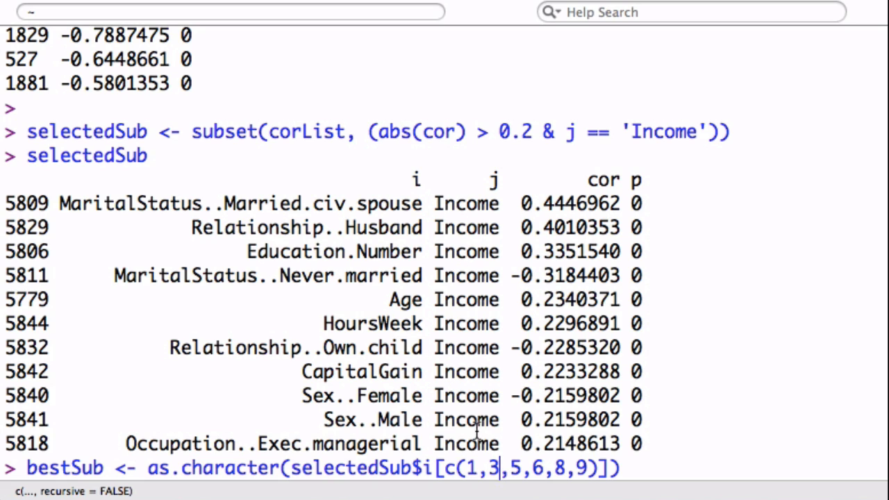
{"action": "mouse_move", "coordinate": [374, 275]}
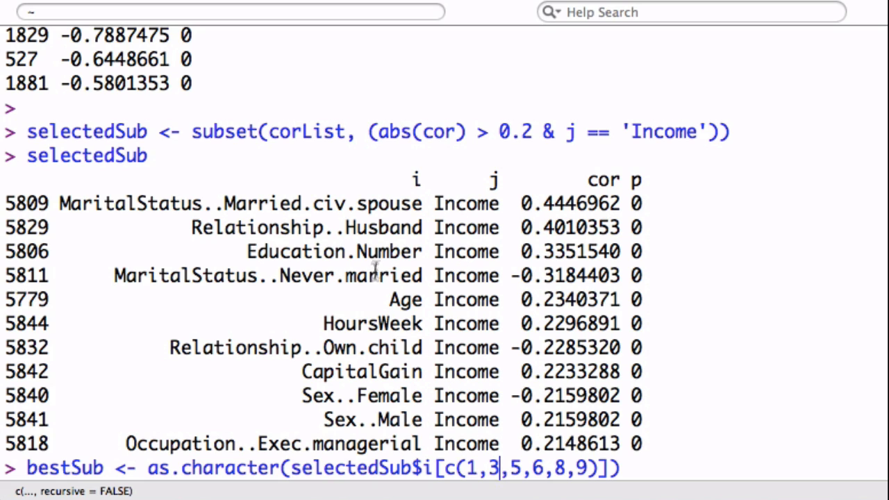
{"action": "mouse_move", "coordinate": [405, 302]}
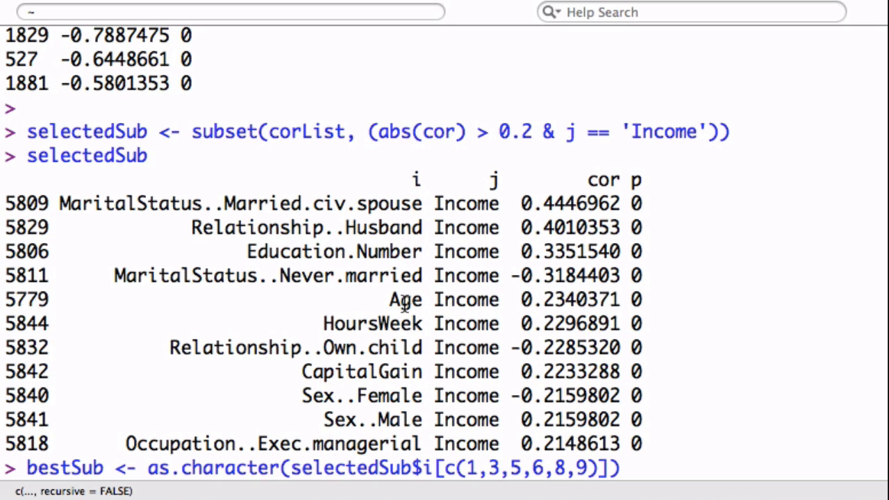
{"action": "mouse_move", "coordinate": [399, 348]}
{"action": "type", "text": "bestSub"}
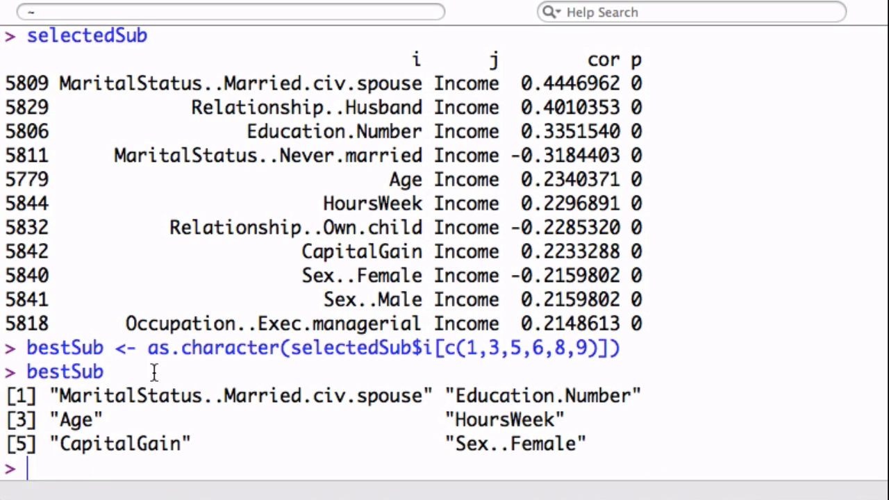
{"action": "mouse_move", "coordinate": [791, 376]}
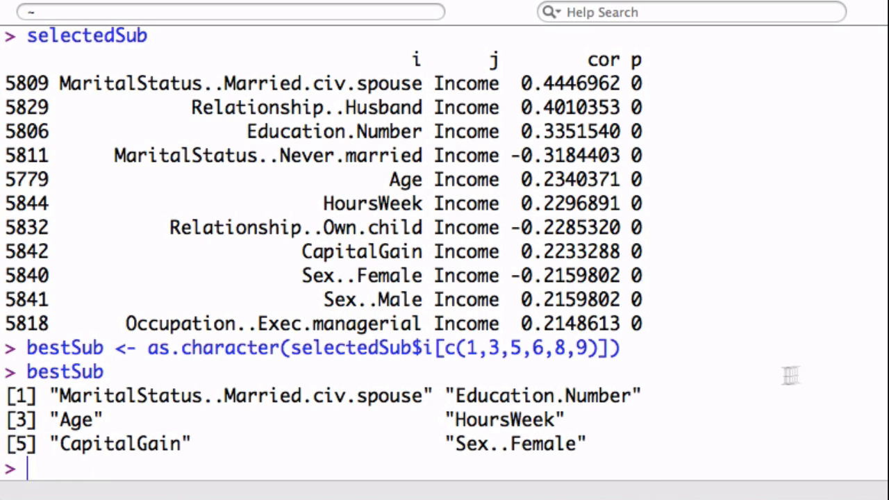
Load psych and run pairs.panels on adultsTrsf for the bestSub variables plus Income.
{"action": "type", "text": "library(ps"}
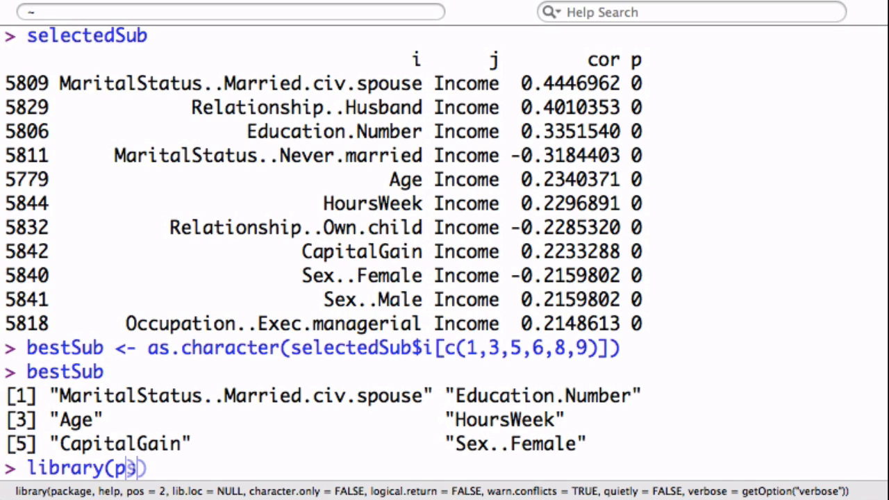
{"action": "type", "text": "hyc"}
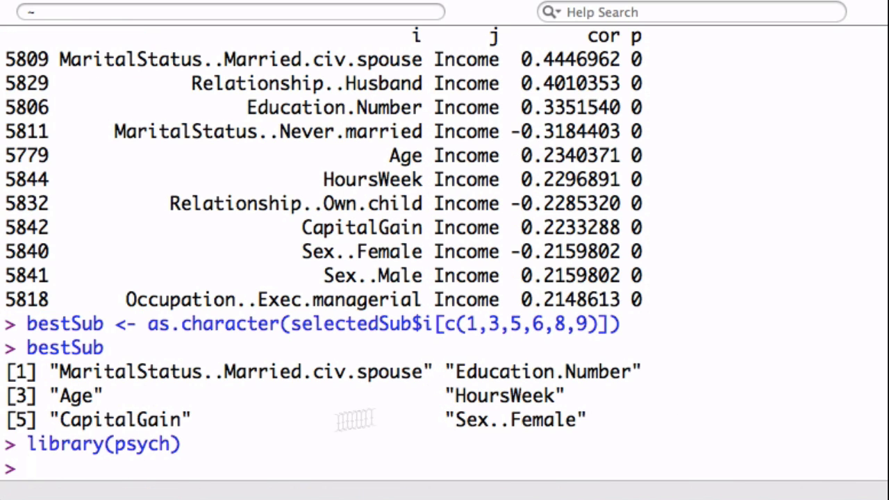
{"action": "mouse_move", "coordinate": [573, 396]}
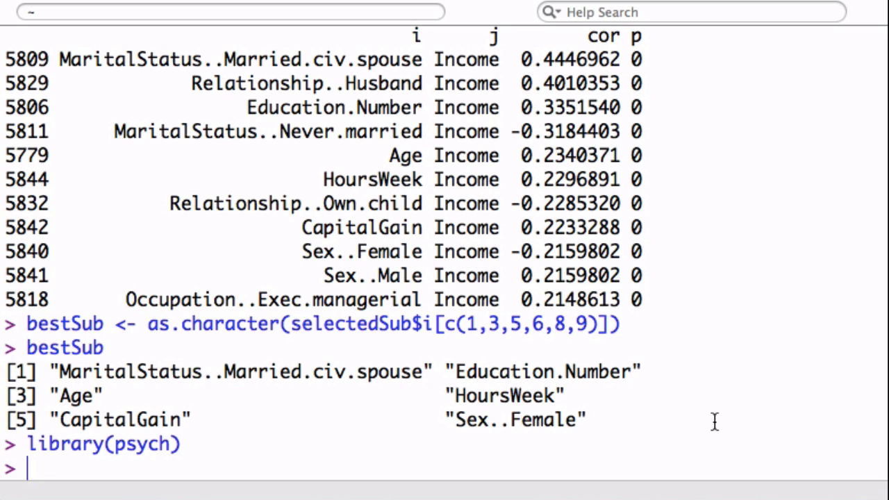
{"action": "type", "text": "pairs.panels(adultsTrsf[c(bestSub, 'Income')])"}
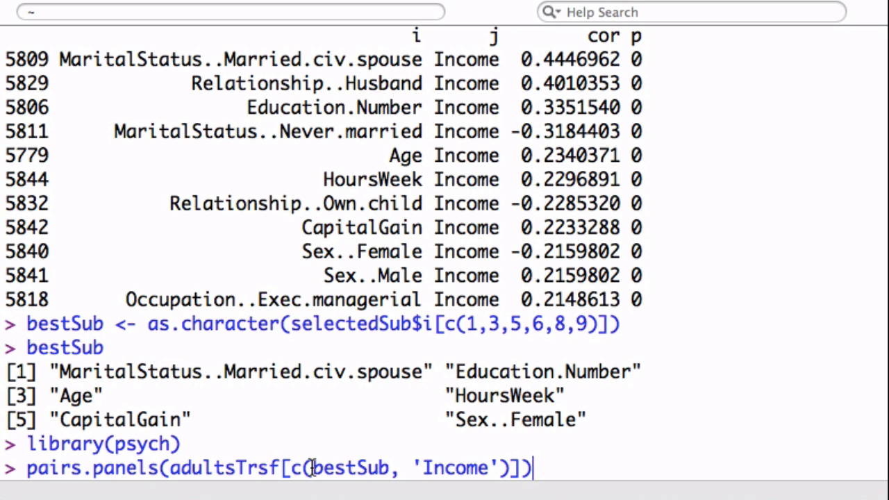
{"action": "mouse_move", "coordinate": [283, 339]}
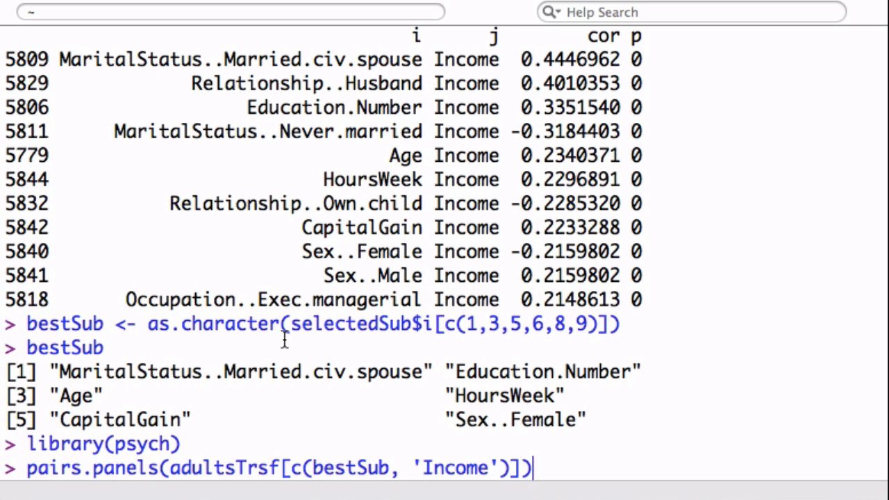
{"action": "mouse_move", "coordinate": [458, 467]}
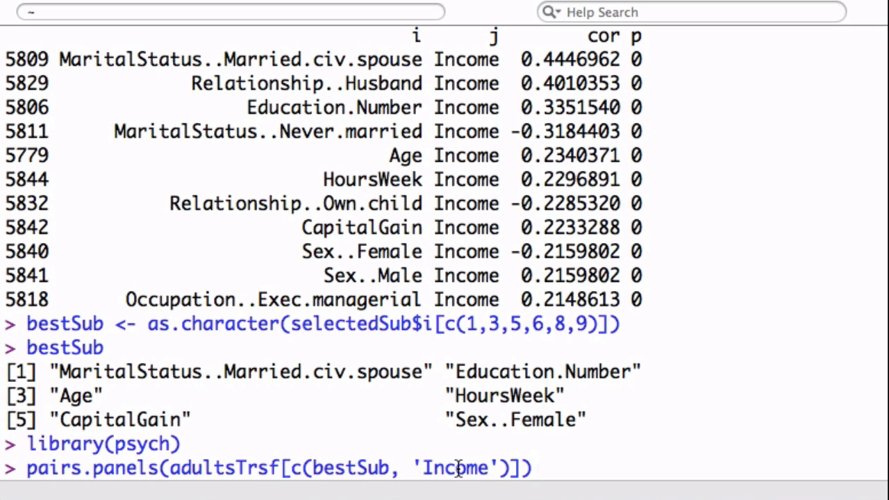
{"action": "mouse_move", "coordinate": [563, 469]}
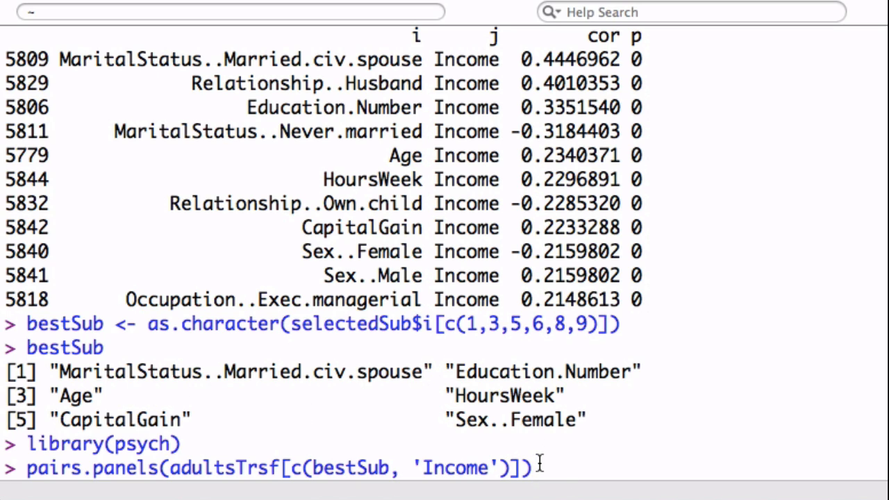
{"action": "key", "text": "Return"}
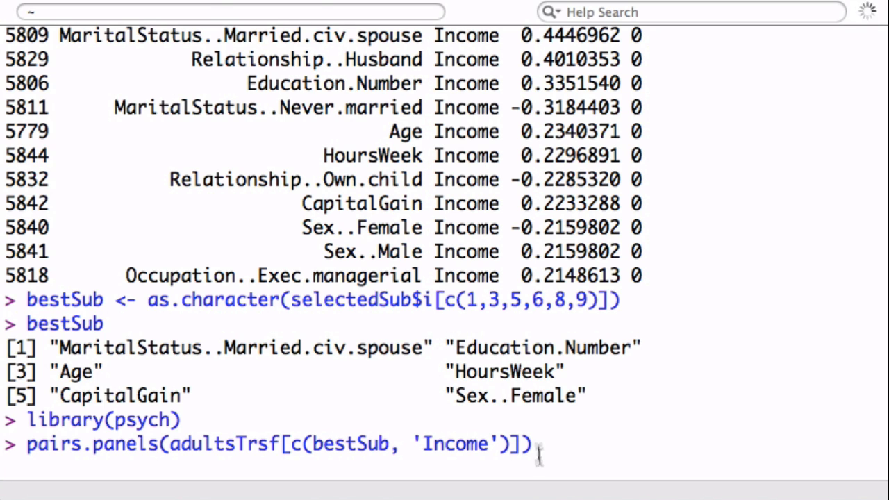
{"action": "key", "text": "Return"}
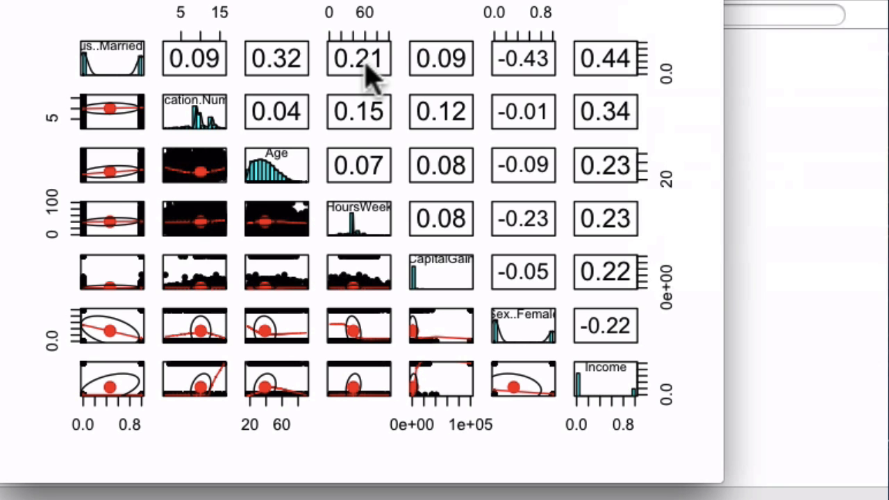
{"action": "mouse_move", "coordinate": [229, 122]}
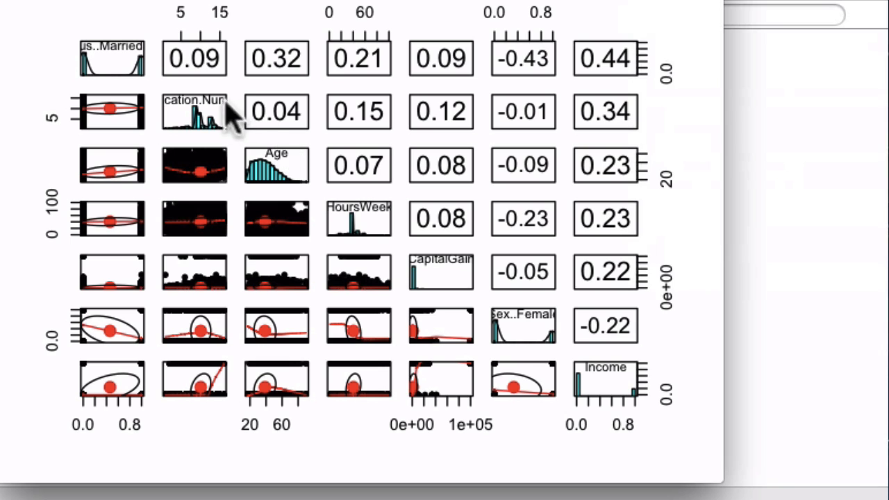
{"action": "mouse_move", "coordinate": [608, 80]}
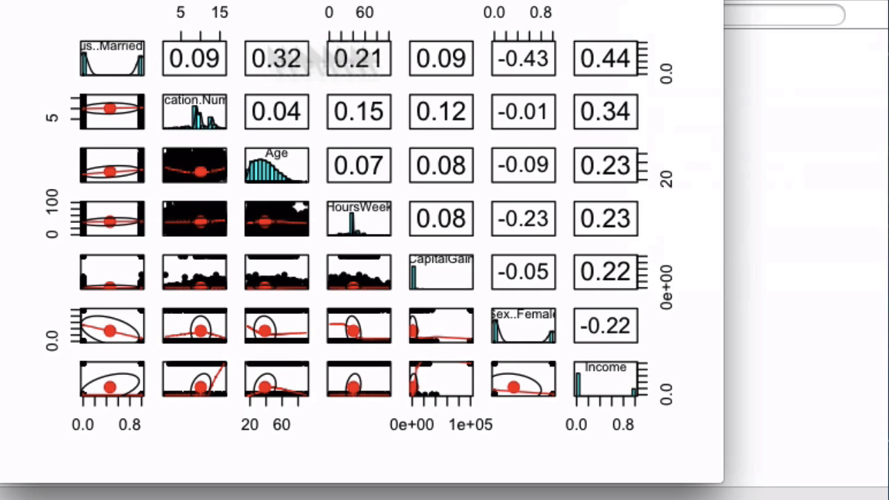
{"action": "mouse_move", "coordinate": [633, 399]}
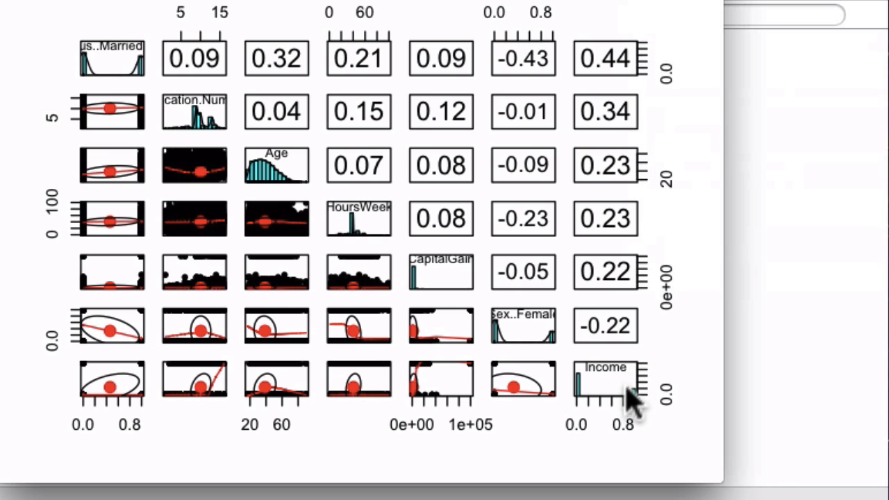
{"action": "mouse_move", "coordinate": [247, 80]}
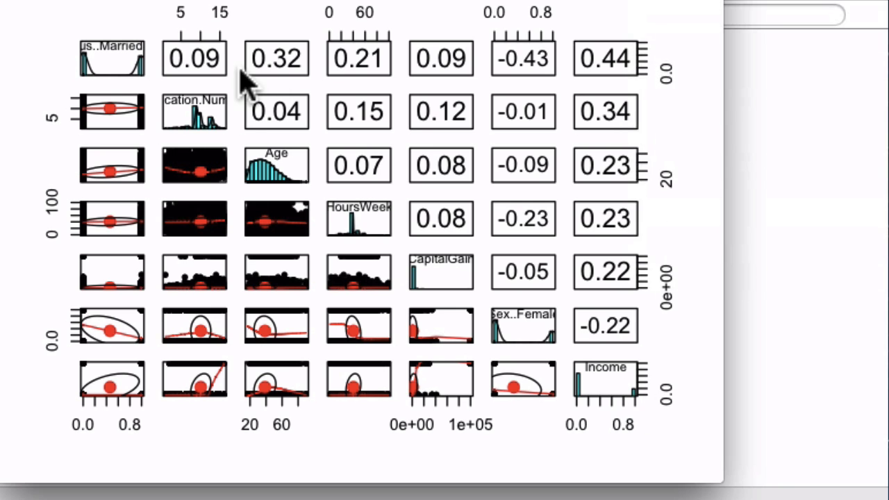
{"action": "mouse_move", "coordinate": [601, 135]}
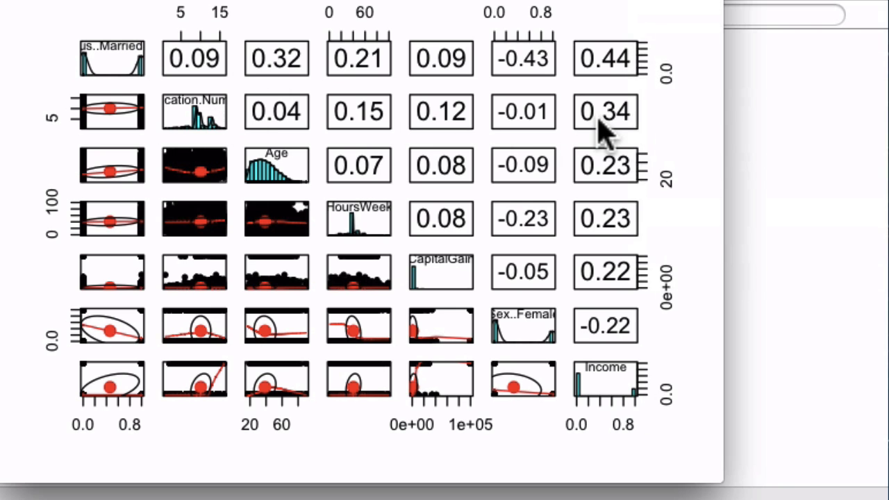
{"action": "mouse_move", "coordinate": [608, 379]}
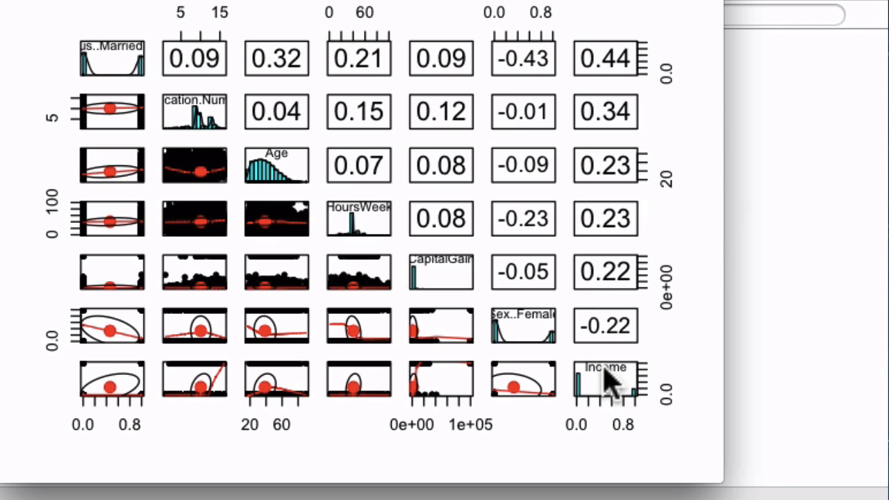
{"action": "mouse_move", "coordinate": [591, 180]}
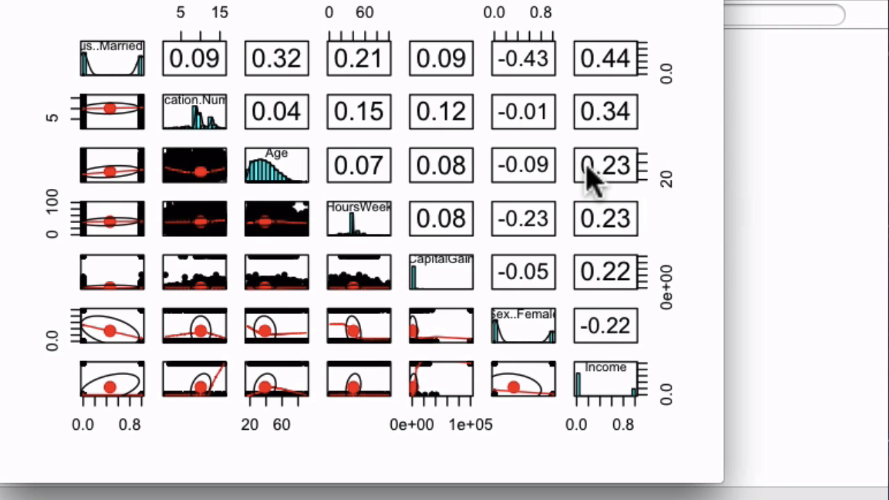
{"action": "mouse_move", "coordinate": [617, 174]}
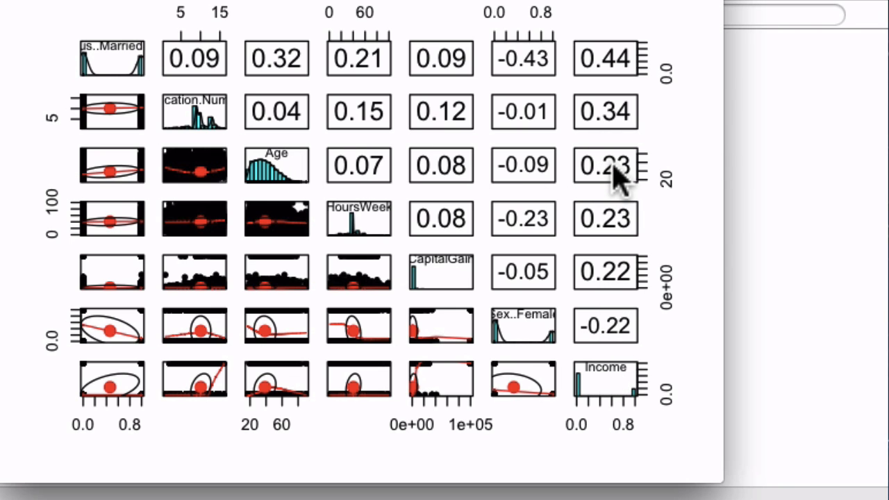
{"action": "mouse_move", "coordinate": [603, 385]}
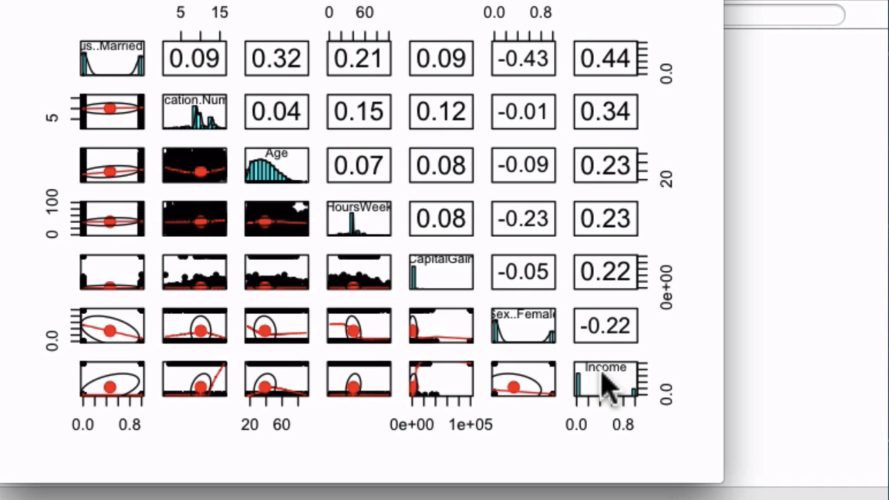
{"action": "mouse_move", "coordinate": [622, 396]}
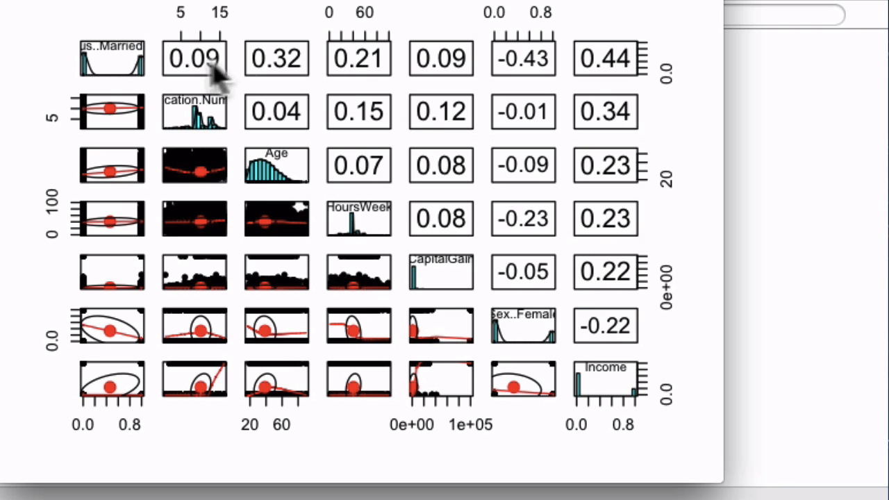
{"action": "mouse_move", "coordinate": [348, 261]}
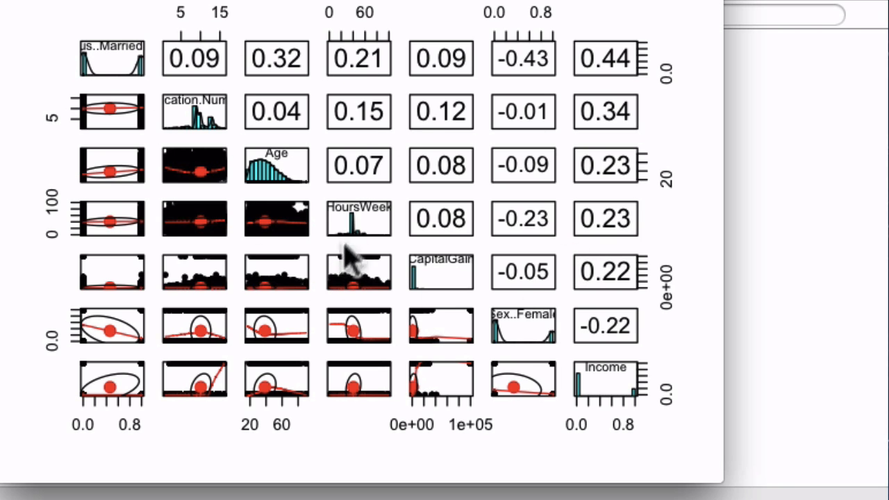
{"action": "mouse_move", "coordinate": [298, 178]}
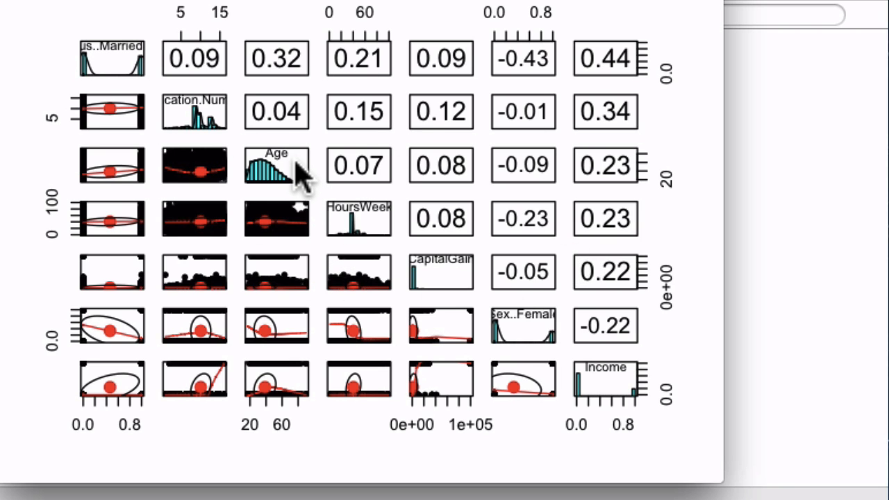
{"action": "mouse_move", "coordinate": [194, 66]}
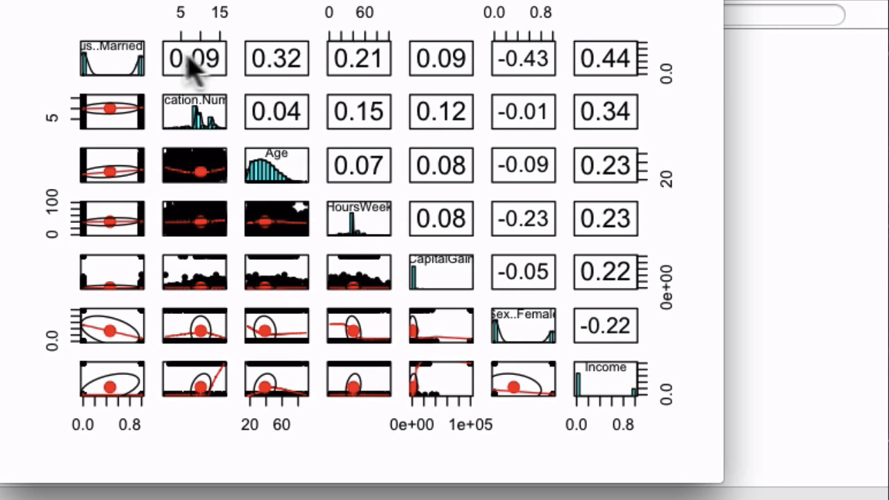
{"action": "mouse_move", "coordinate": [292, 104]}
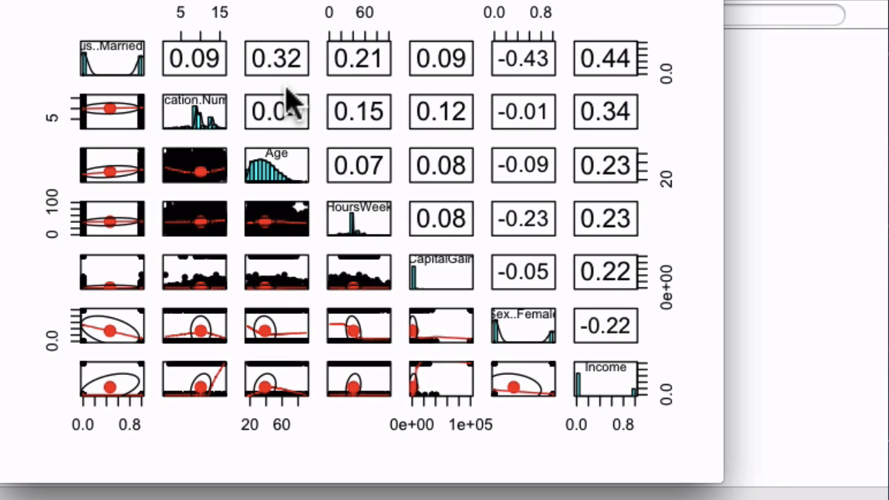
{"action": "mouse_move", "coordinate": [251, 80]}
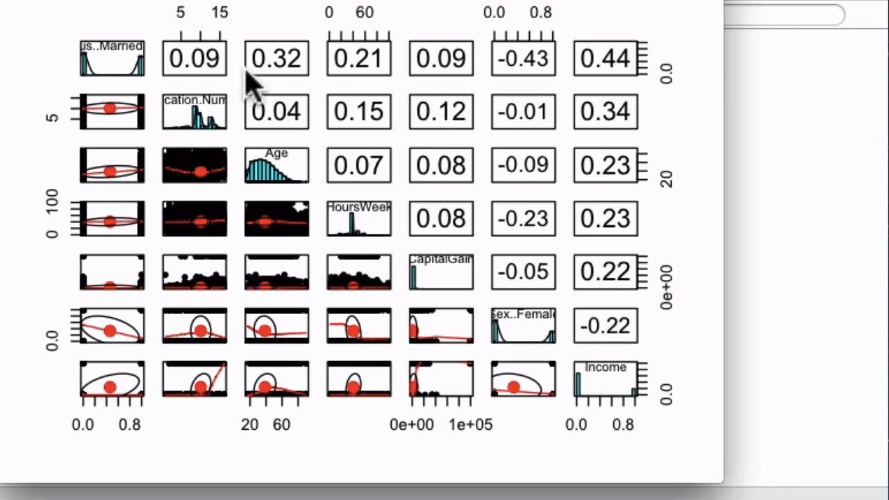
{"action": "mouse_move", "coordinate": [305, 90]}
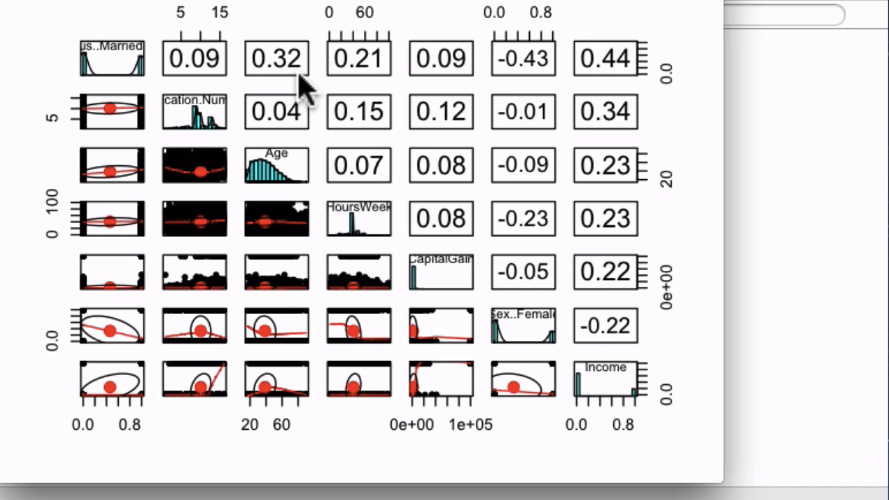
{"action": "mouse_move", "coordinate": [125, 84]}
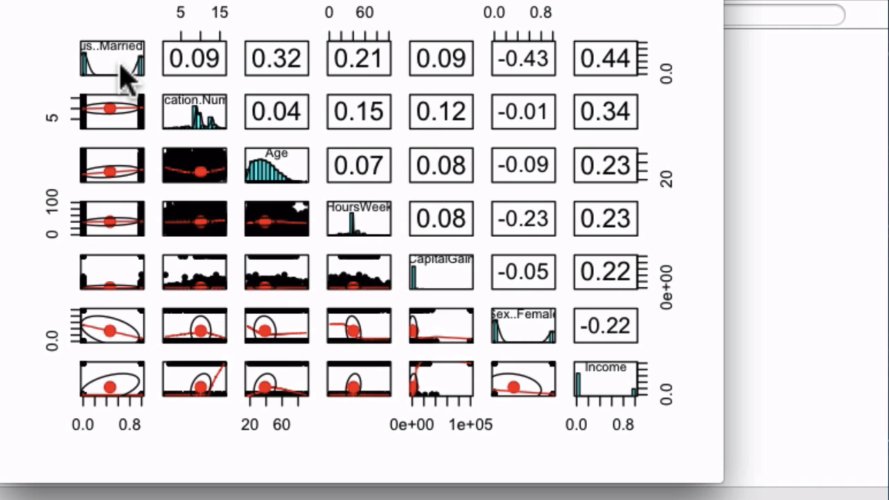
{"action": "mouse_move", "coordinate": [128, 76]}
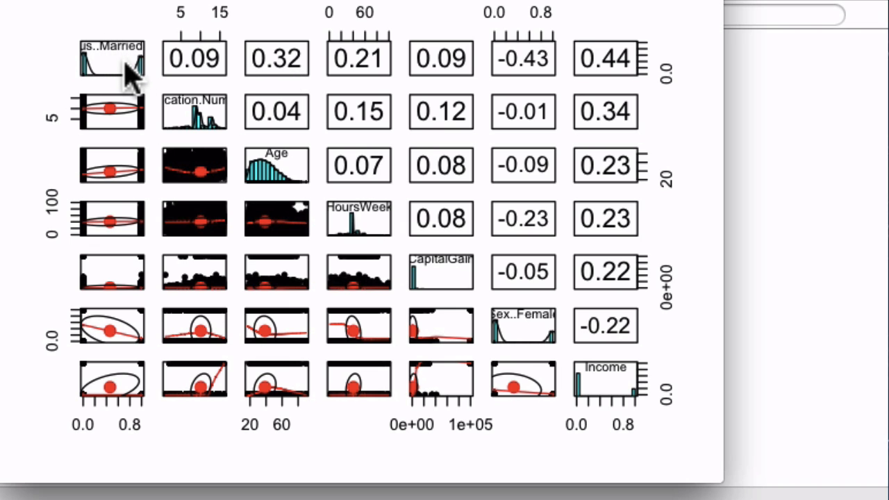